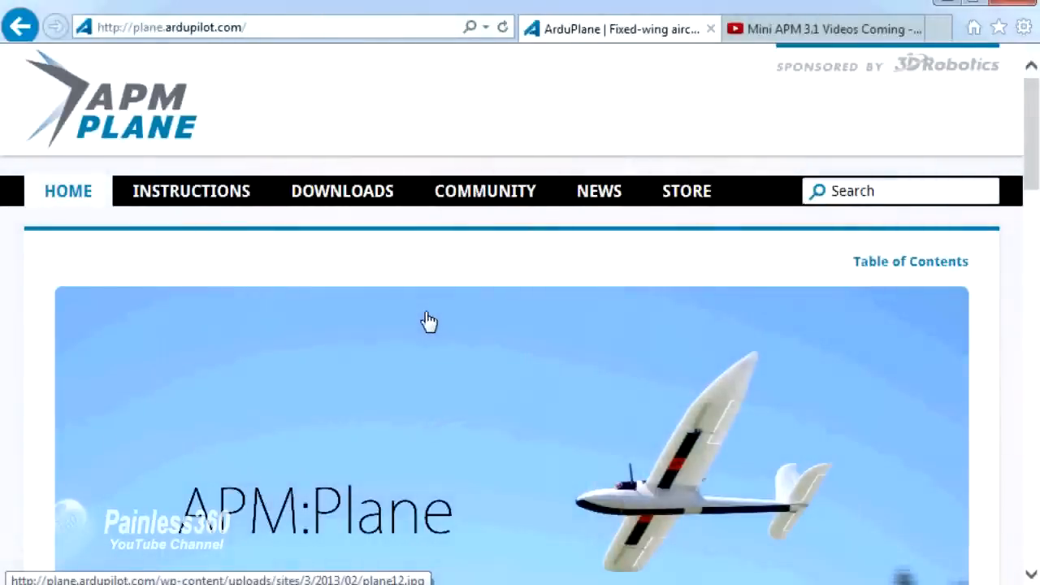
pyautogui.moveTo(234, 203)
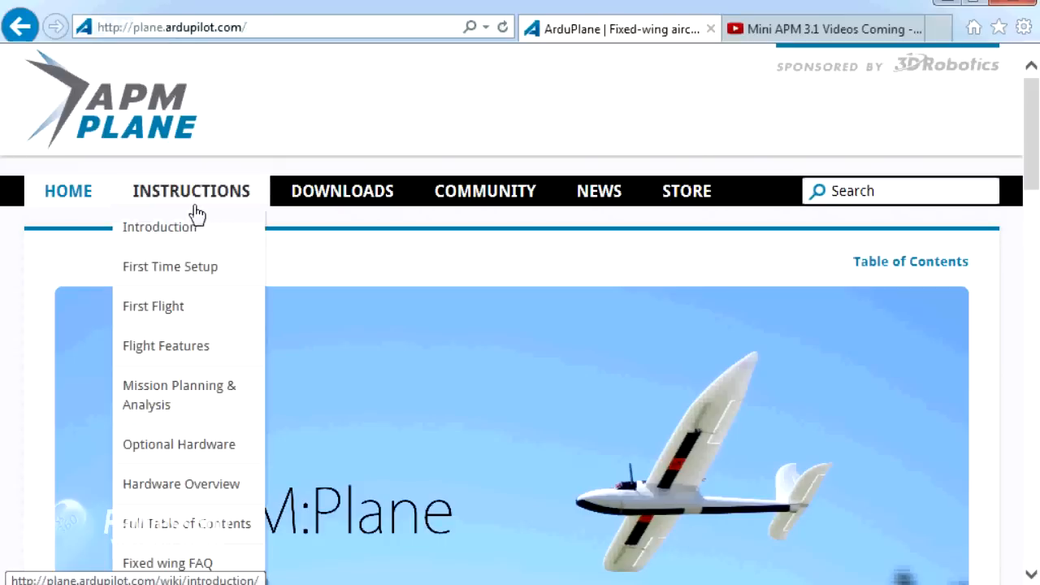
pyautogui.moveTo(169, 266)
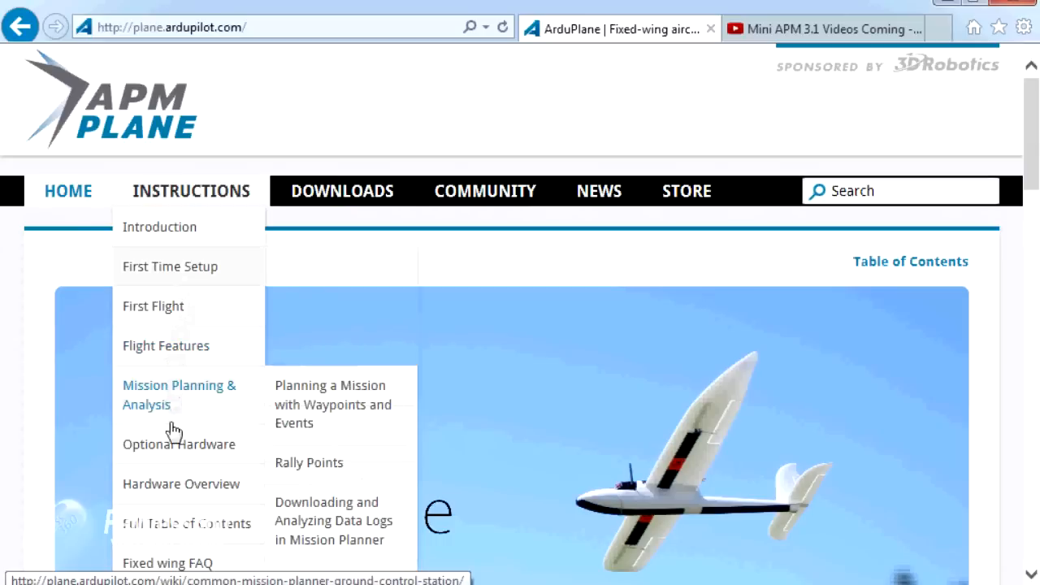
pyautogui.moveTo(159, 228)
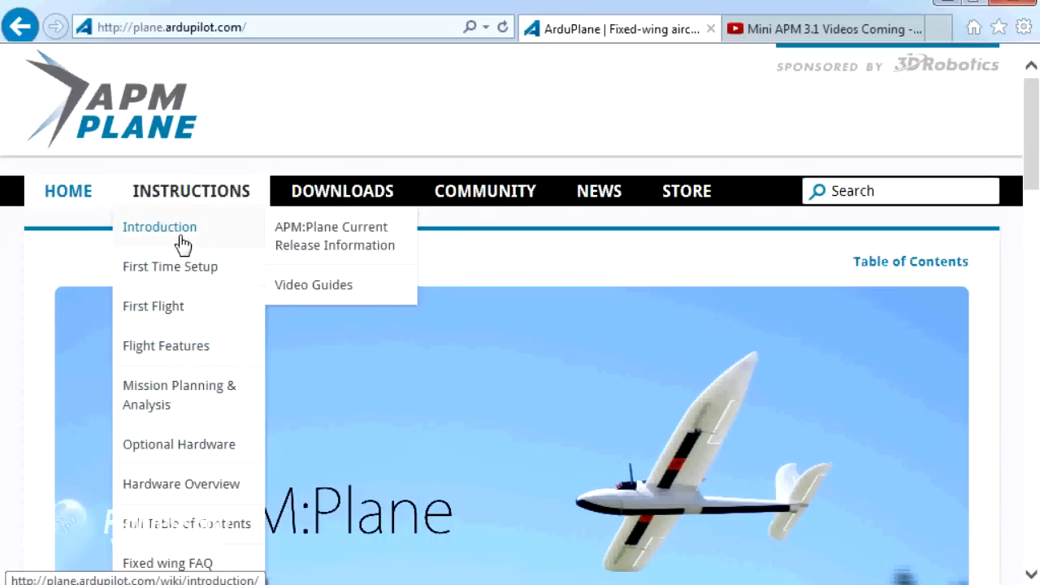
pyautogui.moveTo(169, 267)
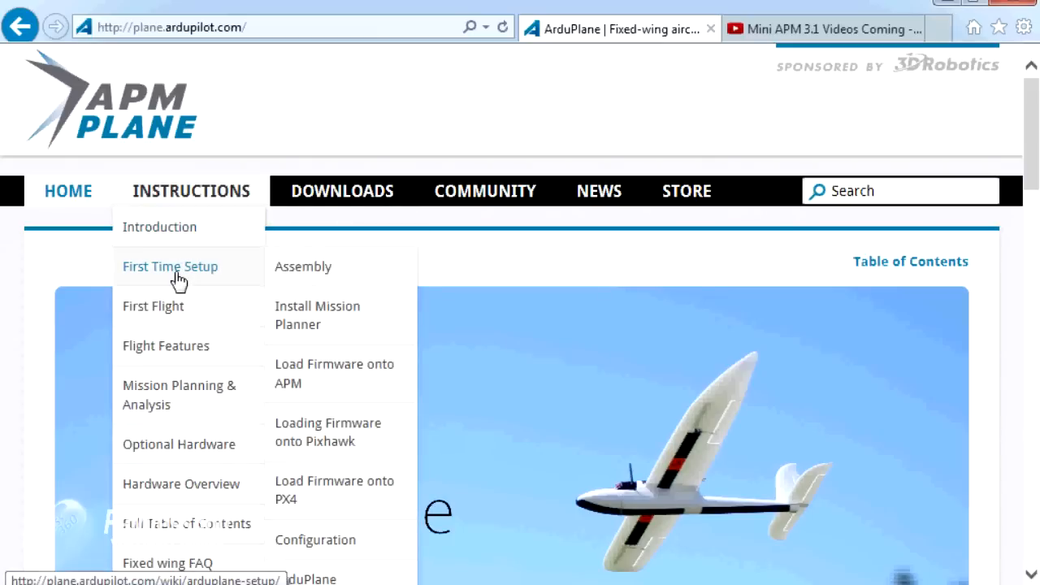
pyautogui.moveTo(153, 305)
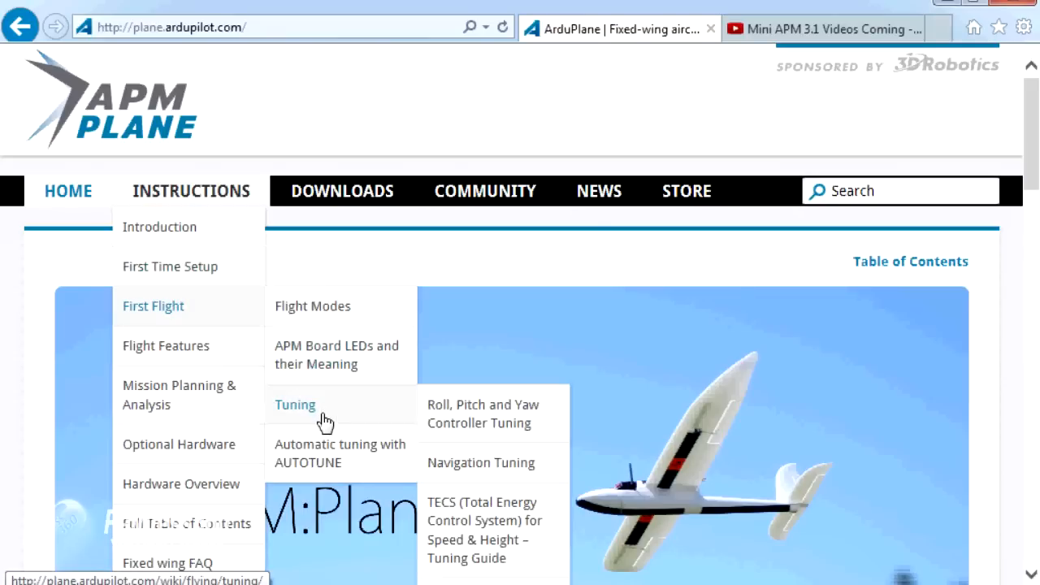
pyautogui.moveTo(312, 306)
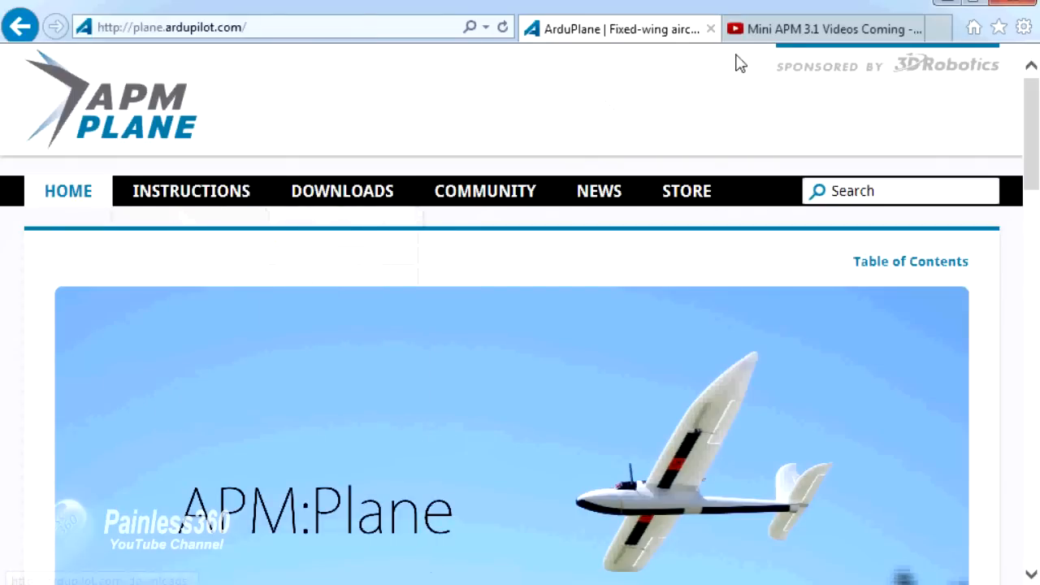
pyautogui.moveTo(821, 29)
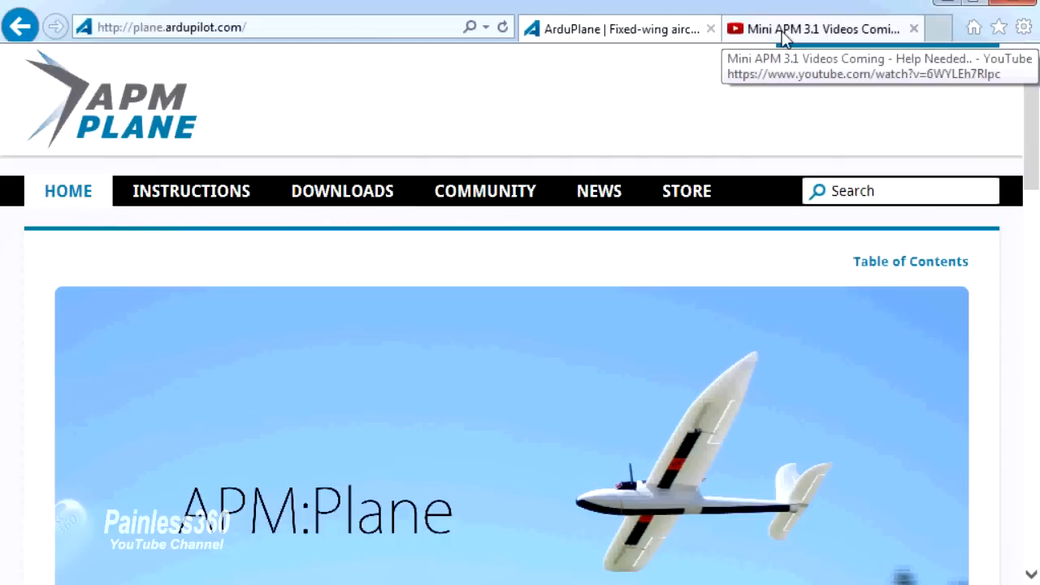
# - Scroll through the Mini APM 3.1 video page in the other browser tab
pyautogui.click(820, 29)
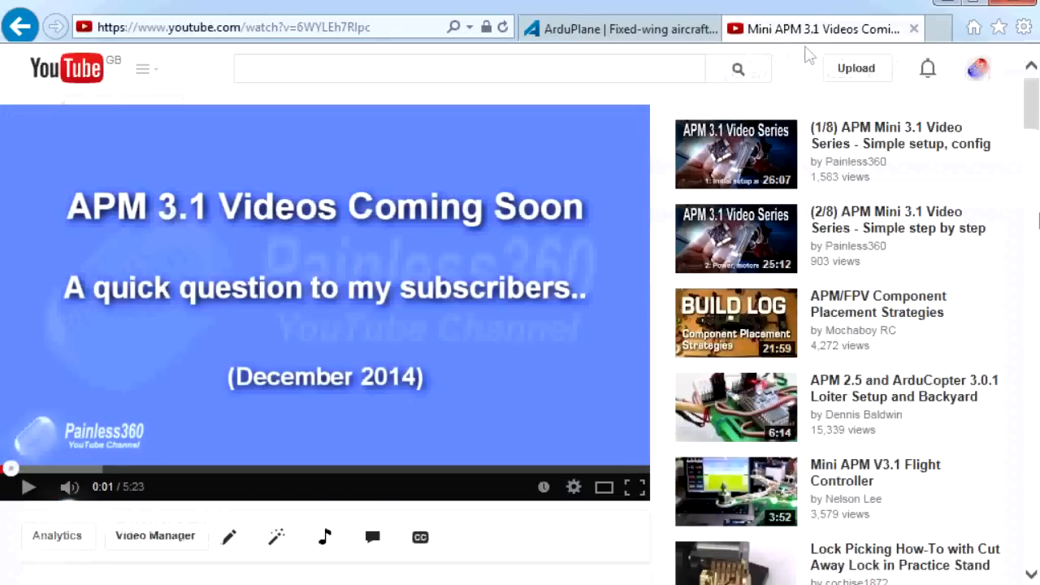
pyautogui.moveTo(1027, 575)
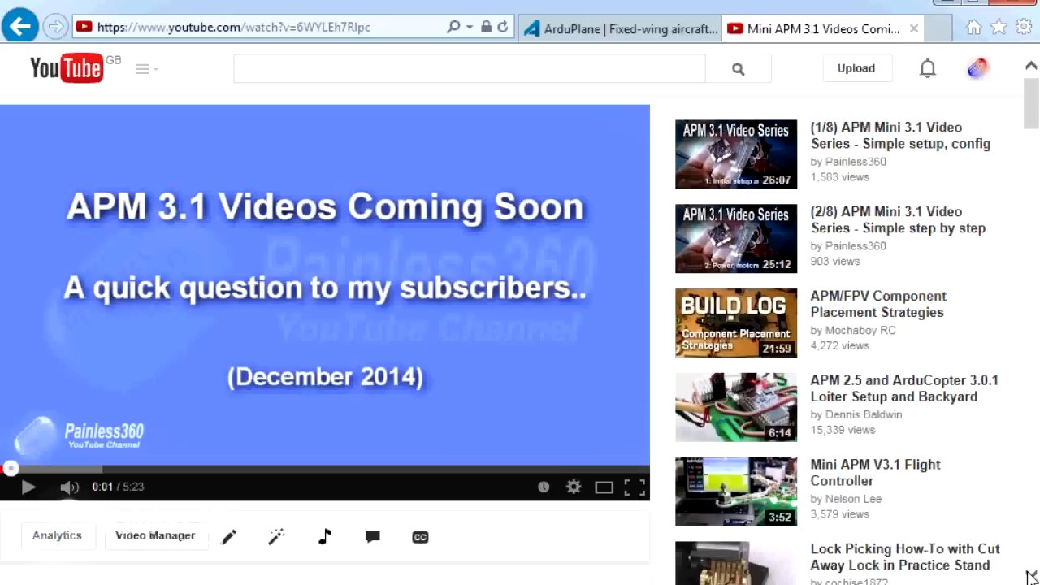
pyautogui.moveTo(1034, 500)
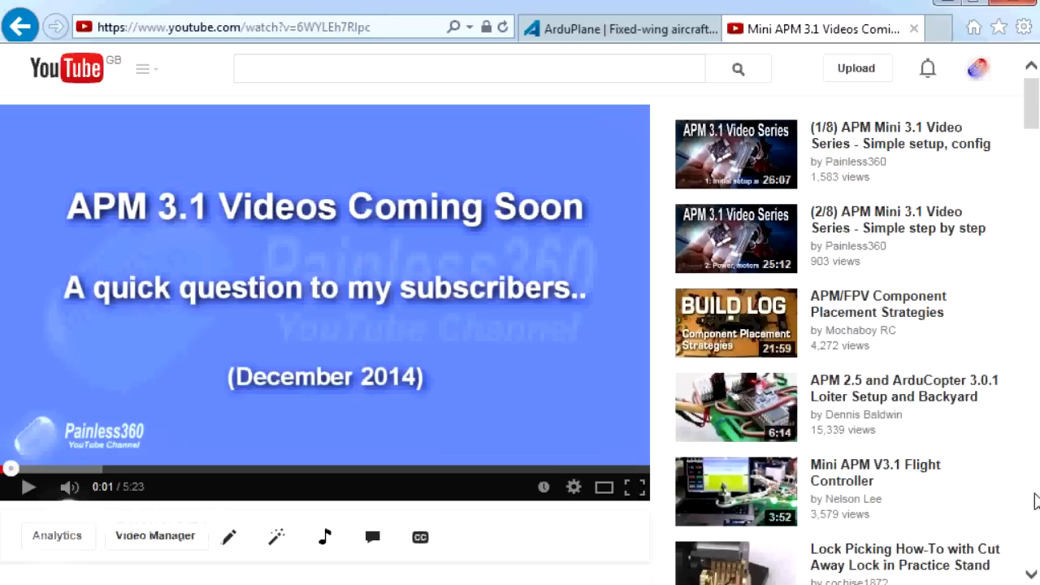
pyautogui.scroll(-3)
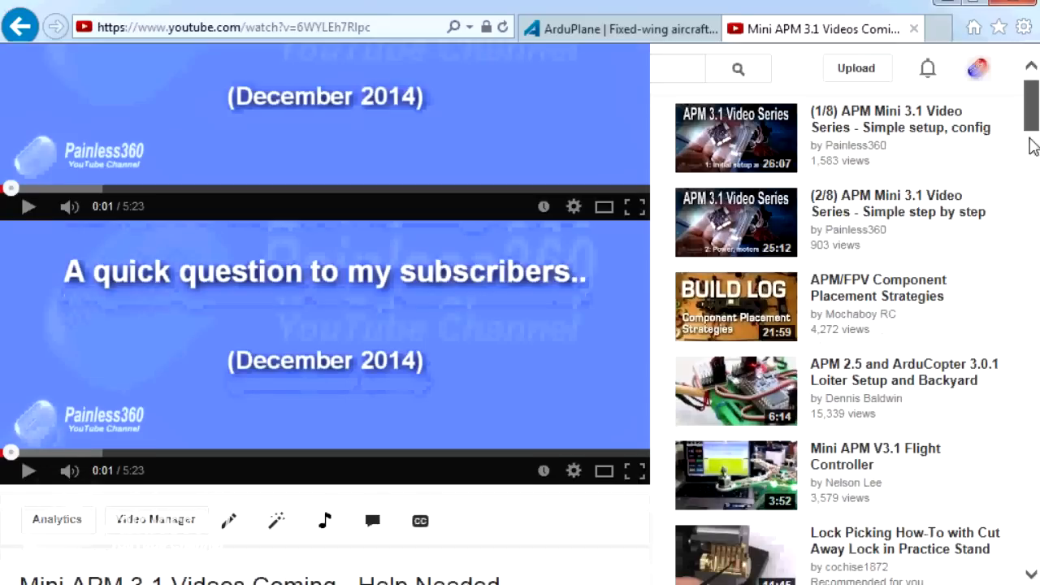
pyautogui.scroll(-3)
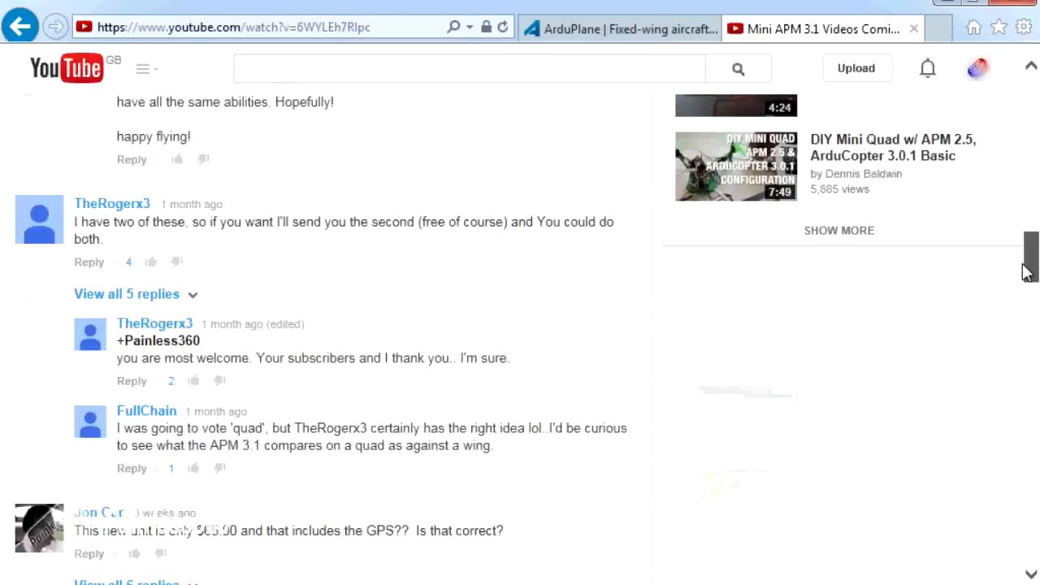
pyautogui.scroll(-3)
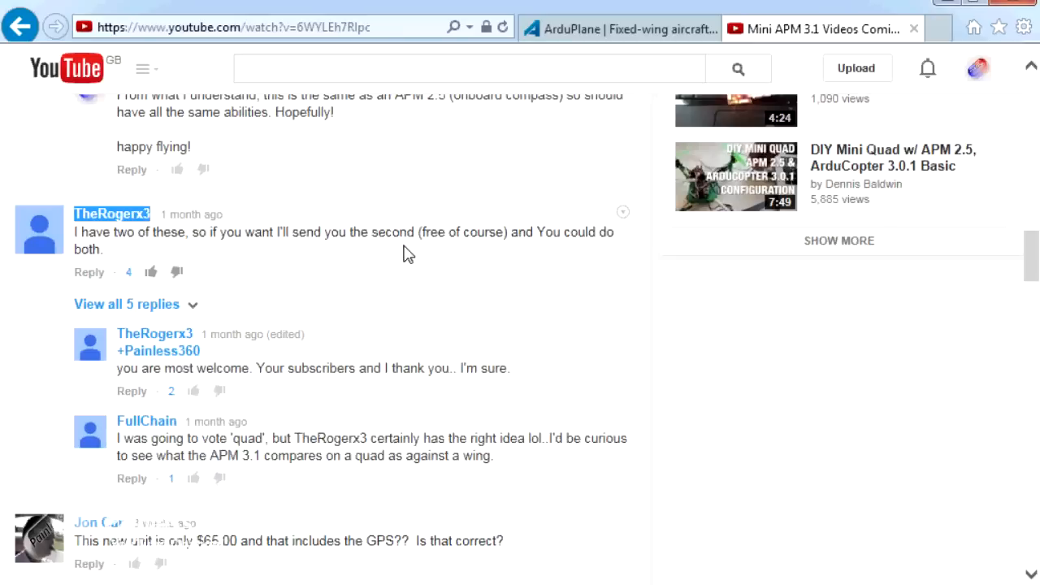
pyautogui.moveTo(454, 203)
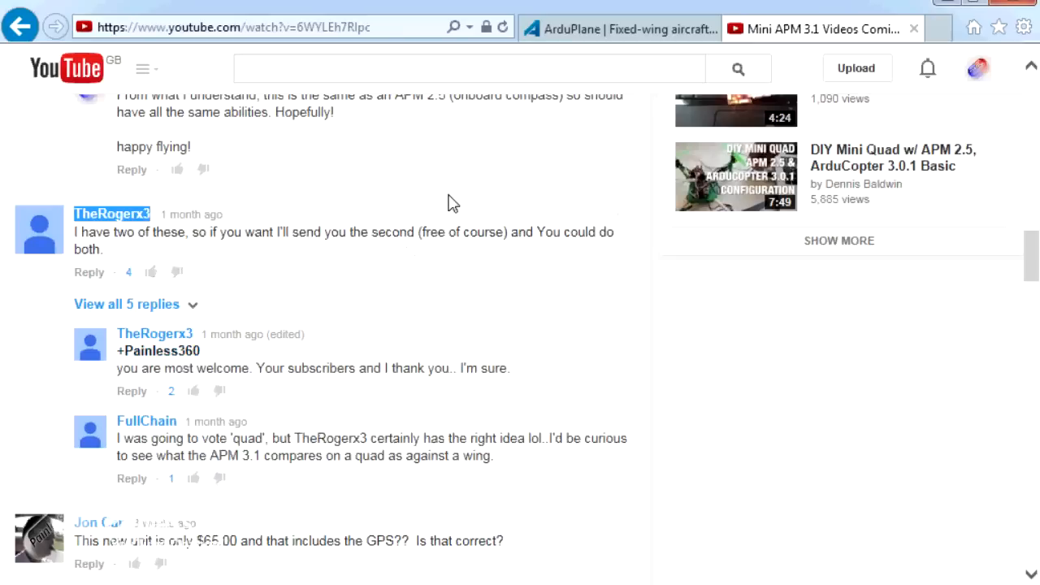
# - On the APM Plane site, go to the Mission Planner download page and scroll to the MissionPlanner Installer entry
pyautogui.click(621, 29)
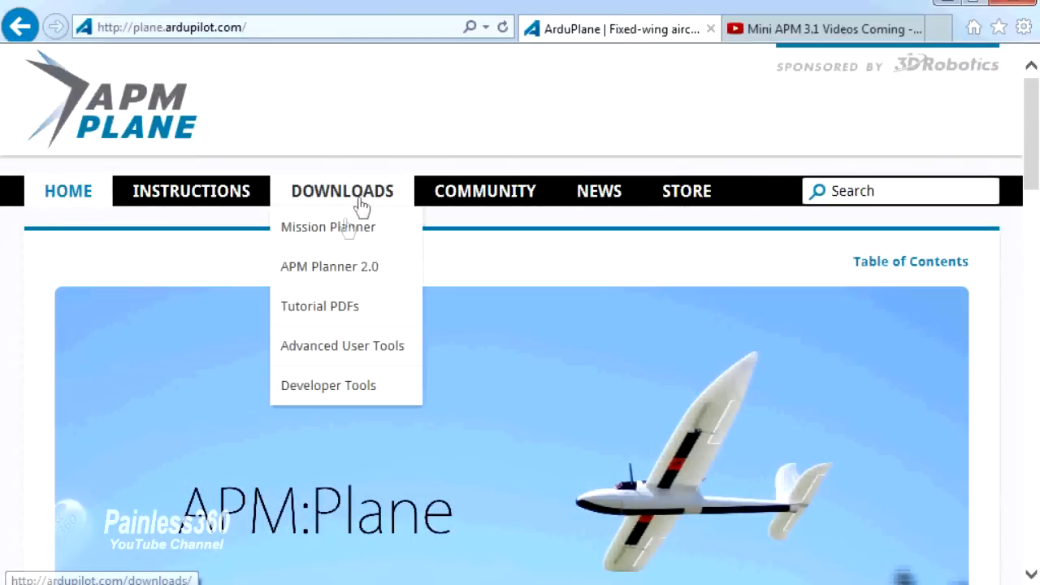
pyautogui.click(328, 227)
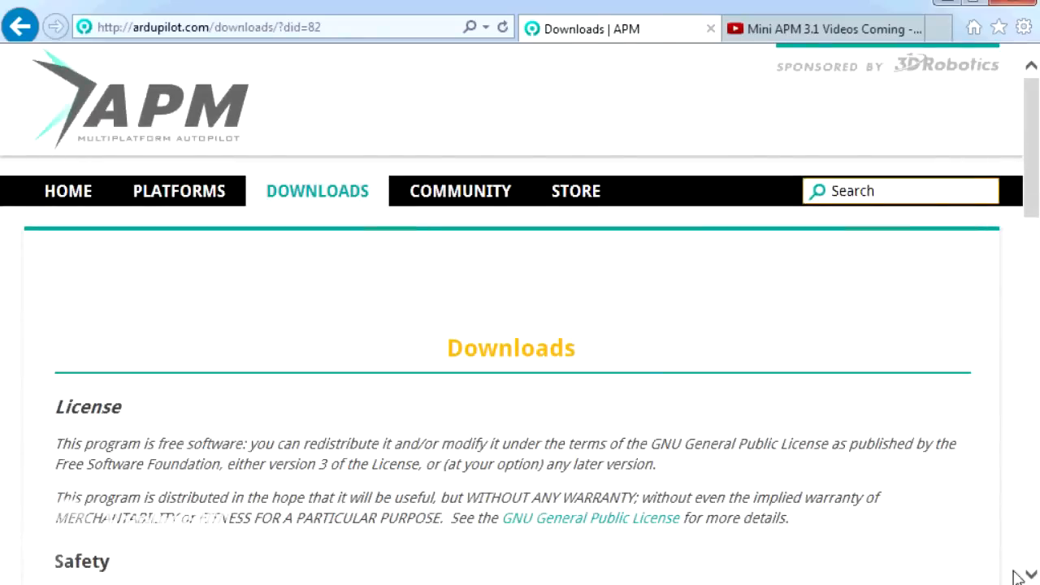
pyautogui.scroll(-3)
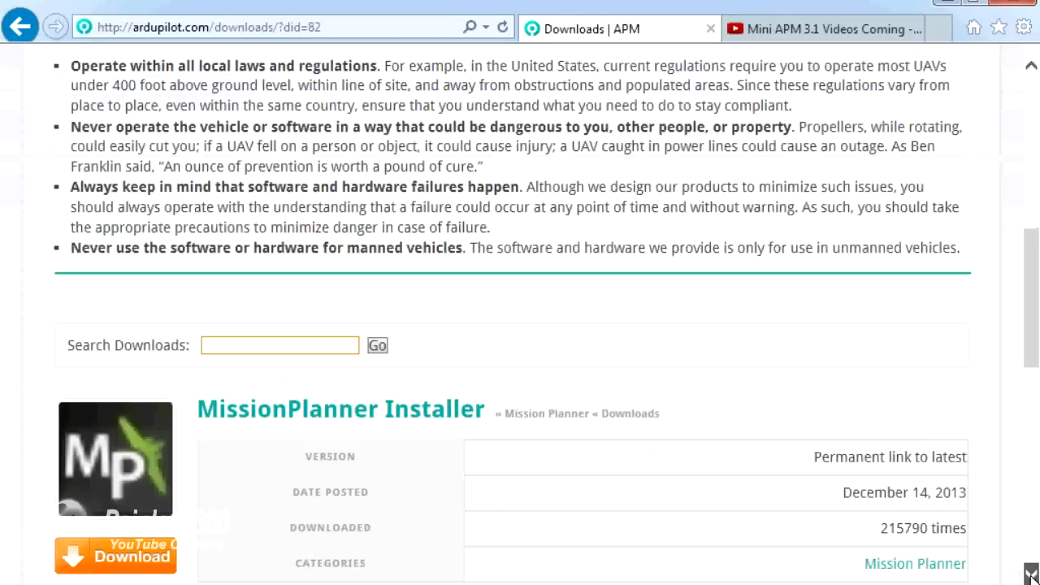
pyautogui.scroll(-3)
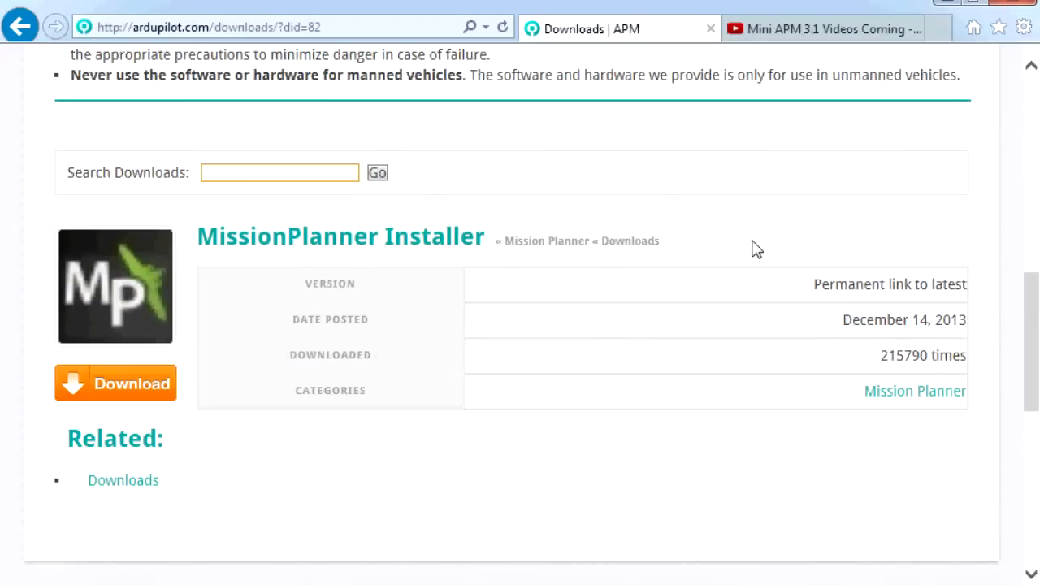
pyautogui.moveTo(725, 260)
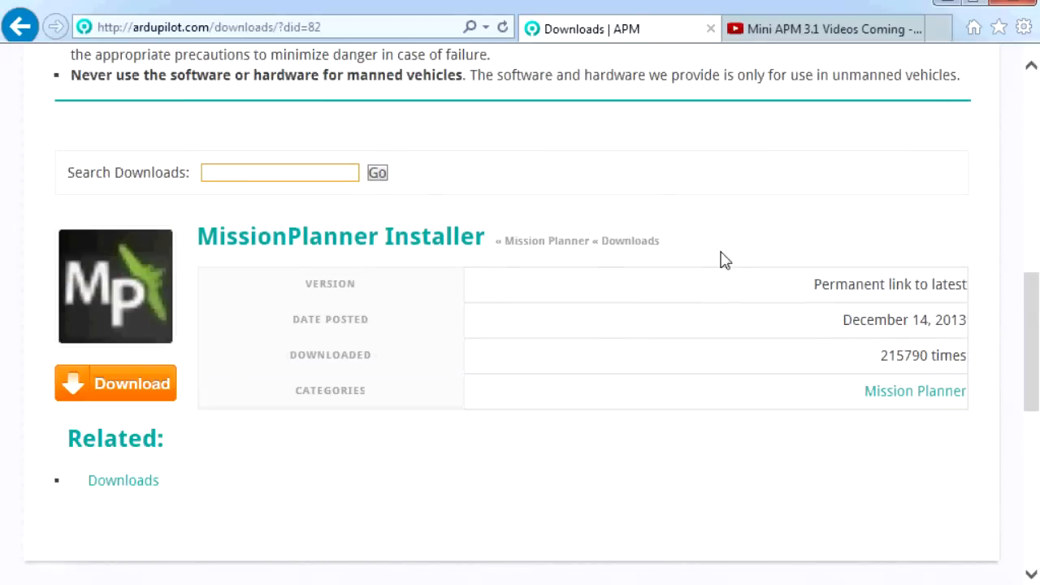
pyautogui.moveTo(626, 209)
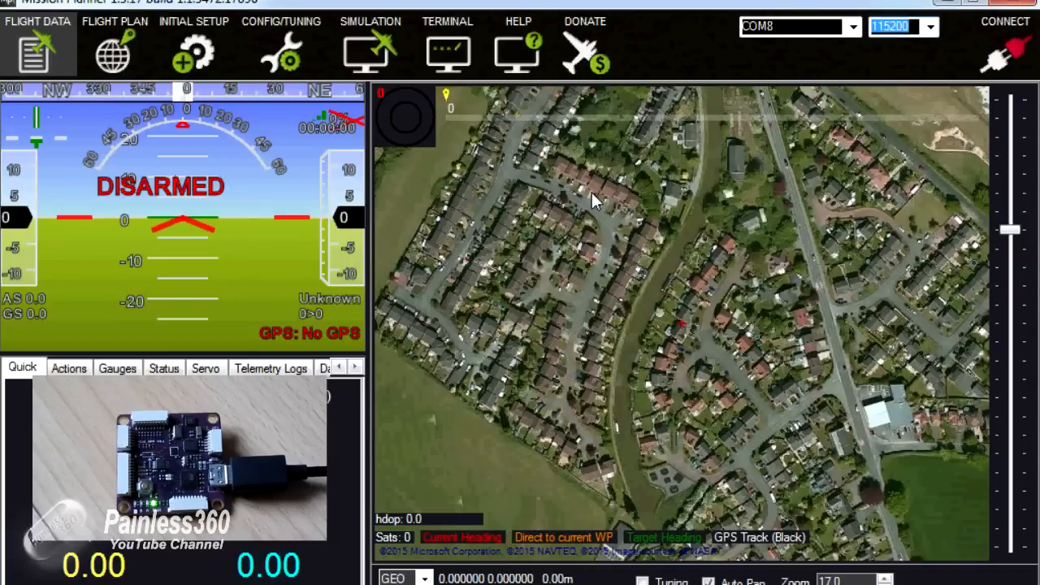
# - Choose COM25 (Arduino Mega 2560) as the connection port and go to Initial Setup
pyautogui.click(851, 26)
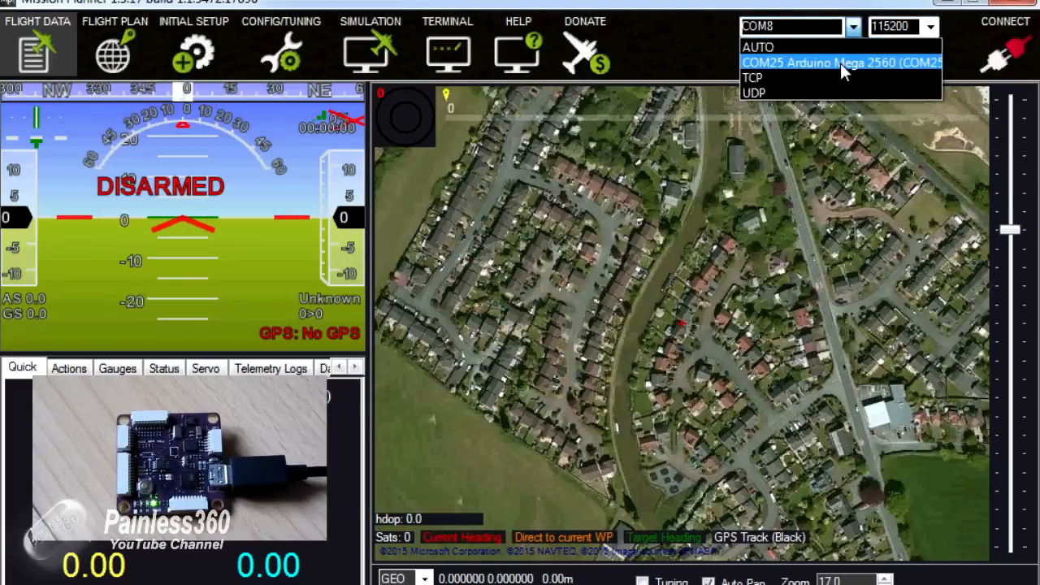
pyautogui.click(842, 61)
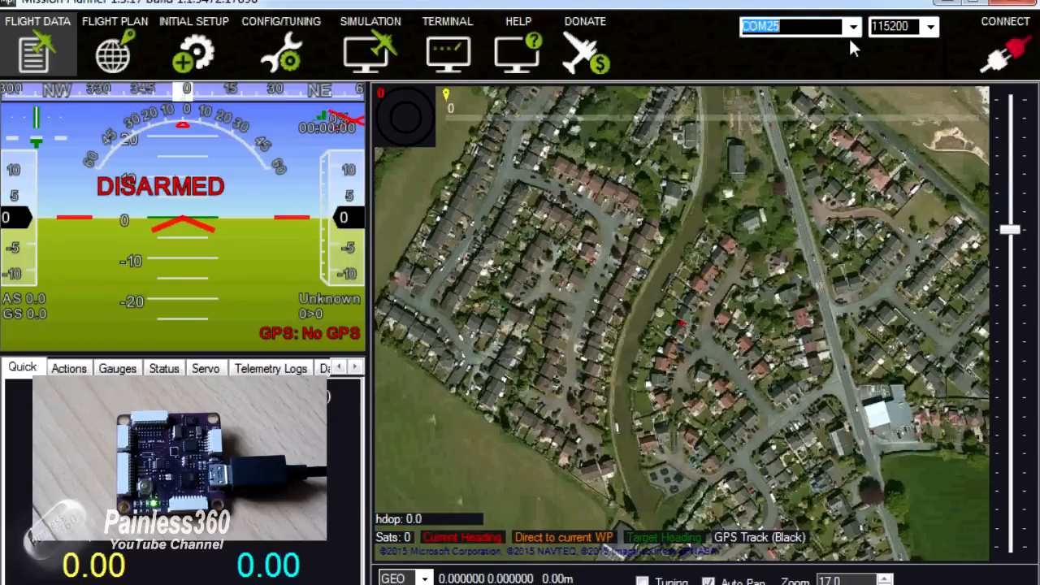
pyautogui.click(851, 26)
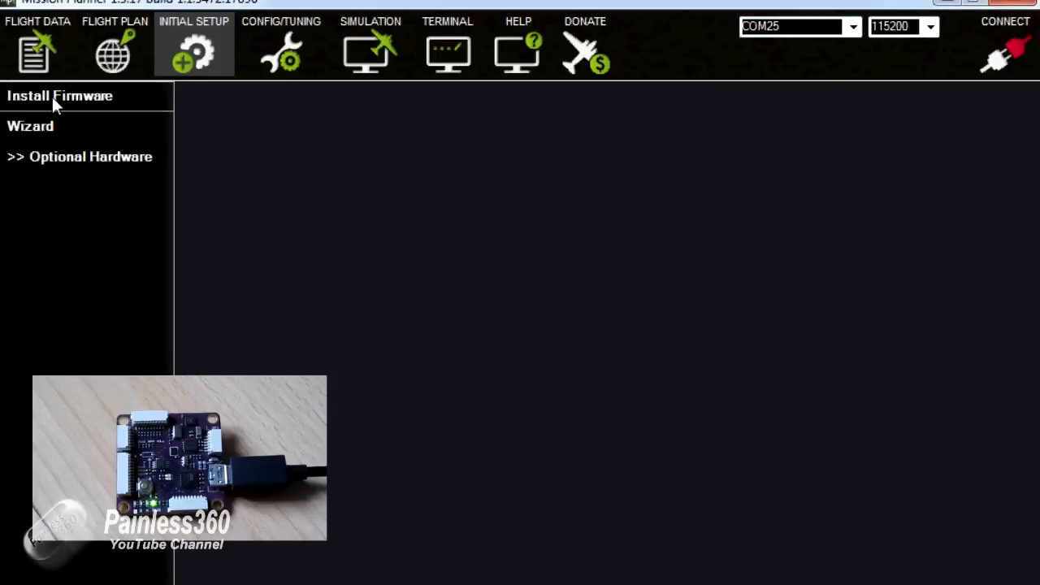
# - Show the Install Firmware choices and pick the ArduPlane V3.2.0 image
pyautogui.click(58, 96)
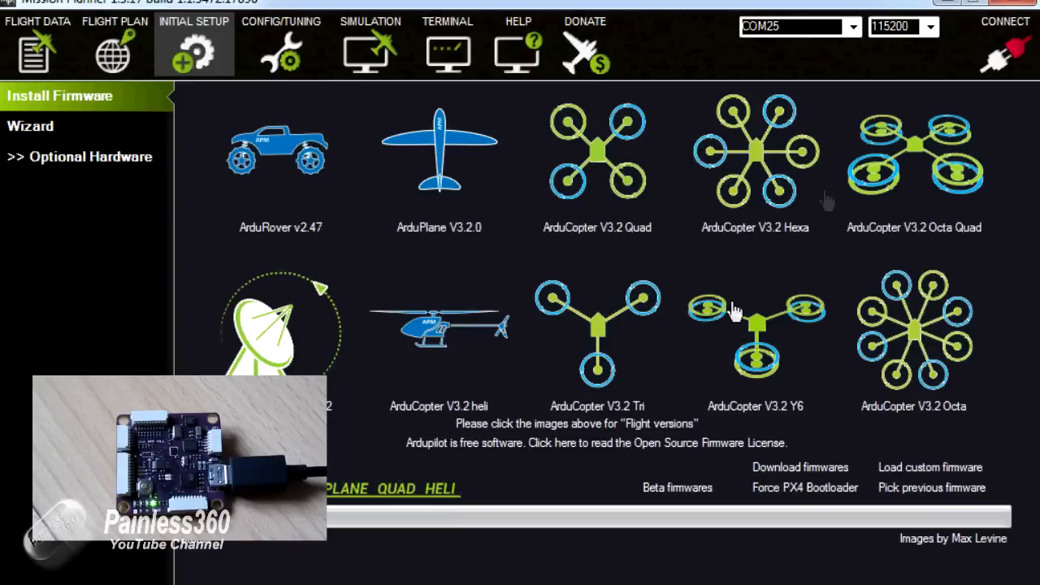
pyautogui.moveTo(412, 300)
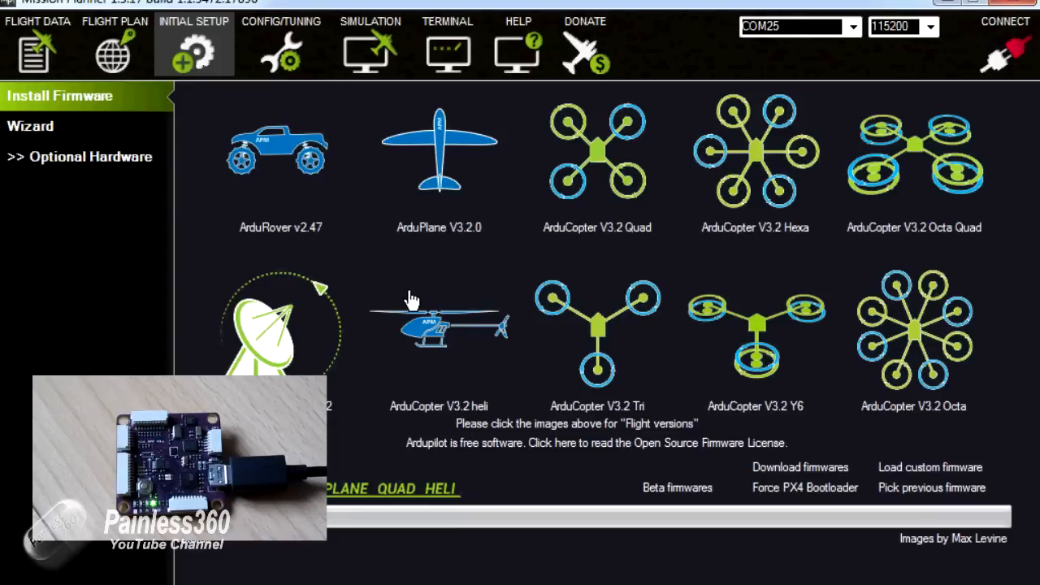
pyautogui.moveTo(308, 177)
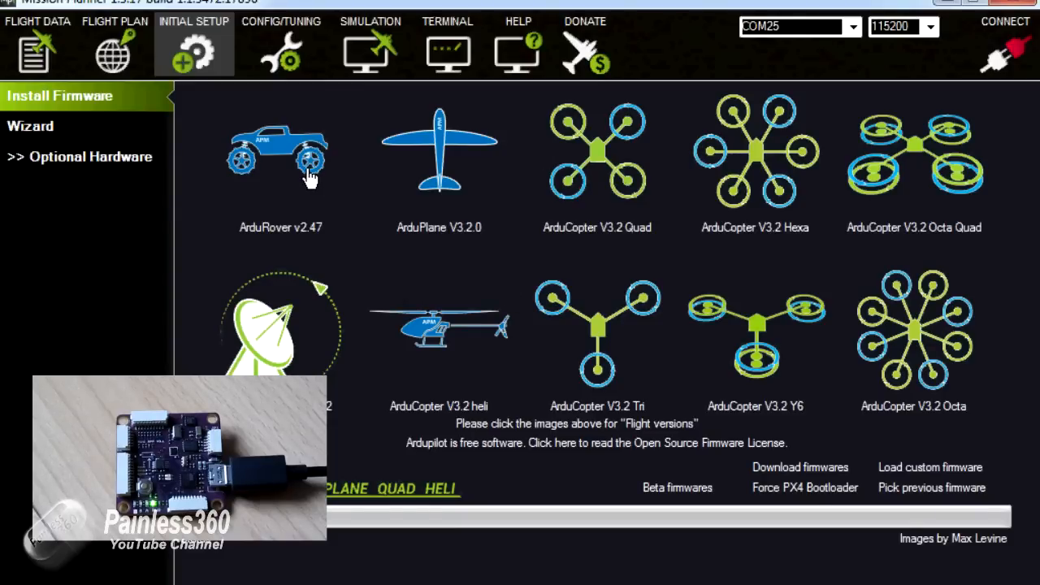
pyautogui.moveTo(441, 150)
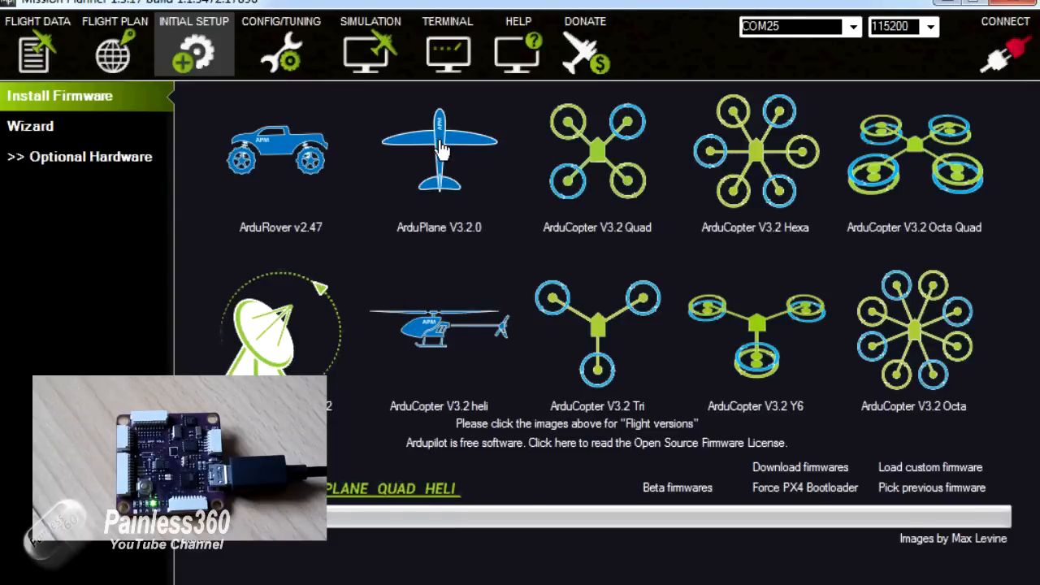
pyautogui.moveTo(551, 333)
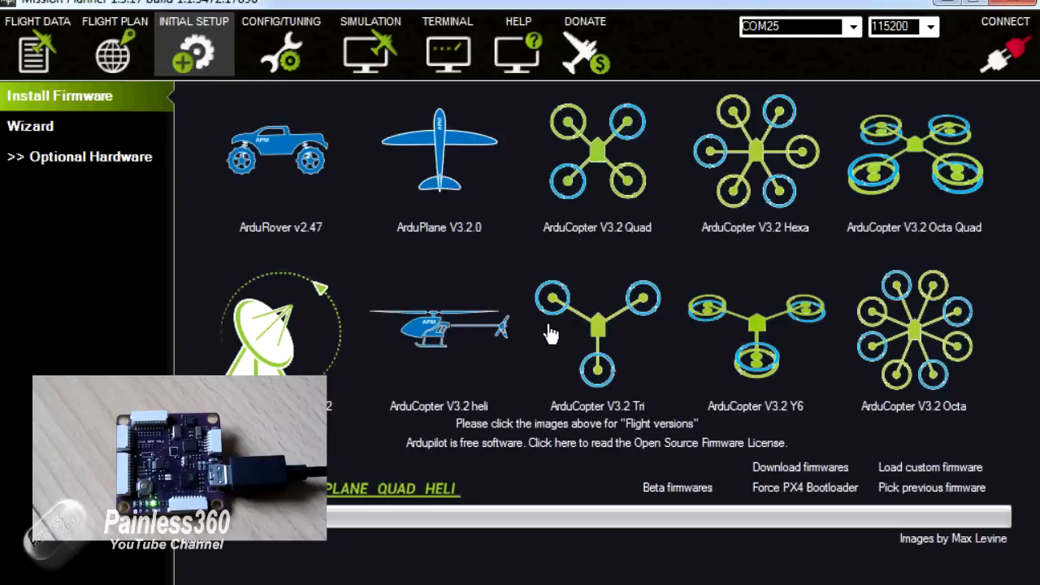
pyautogui.moveTo(813, 351)
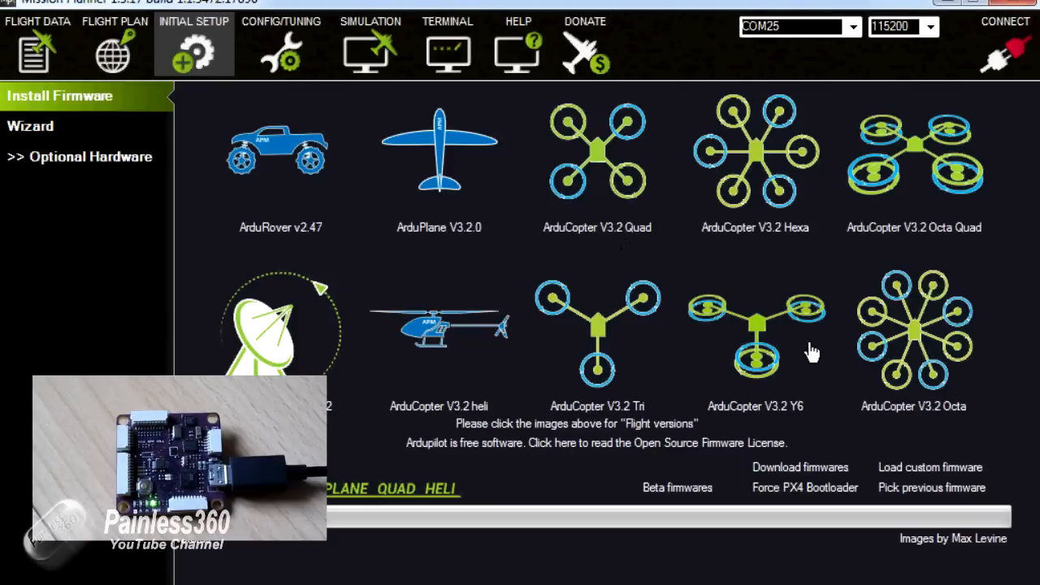
pyautogui.moveTo(452, 162)
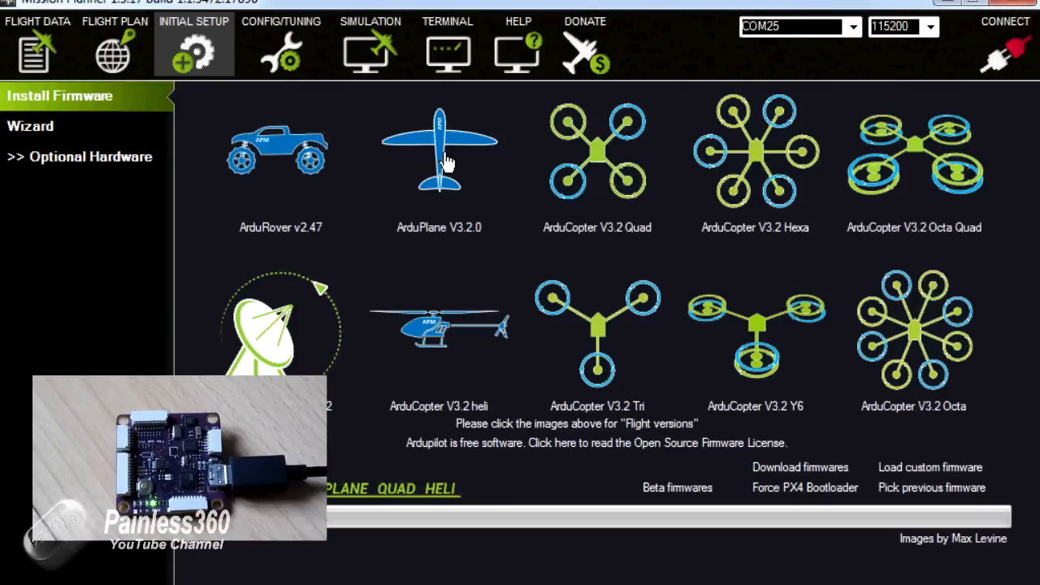
pyautogui.click(439, 149)
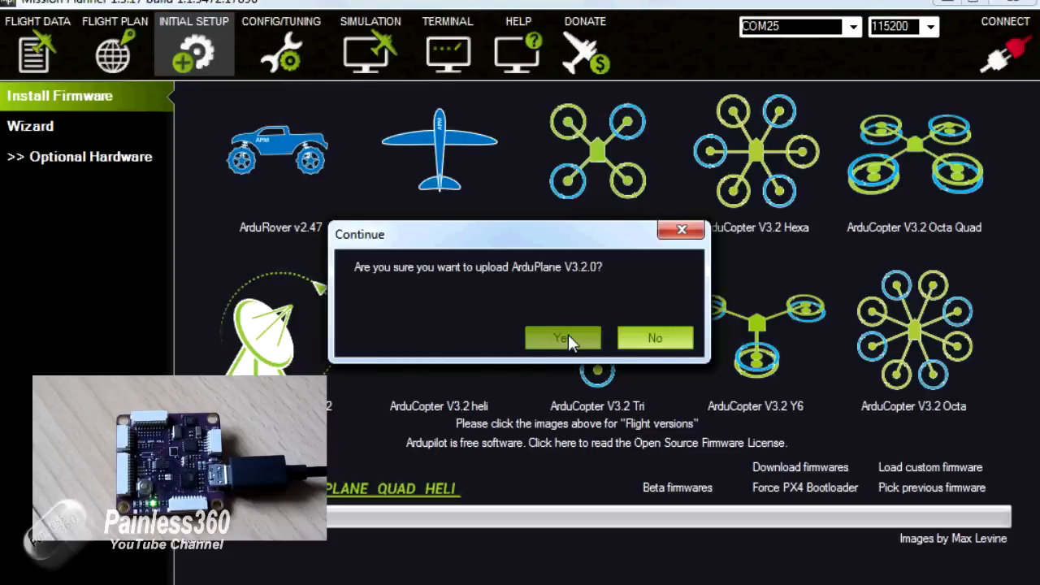
# - Confirm uploading ArduPlane V3.2.0 to the board and let the transfer complete
pyautogui.click(563, 337)
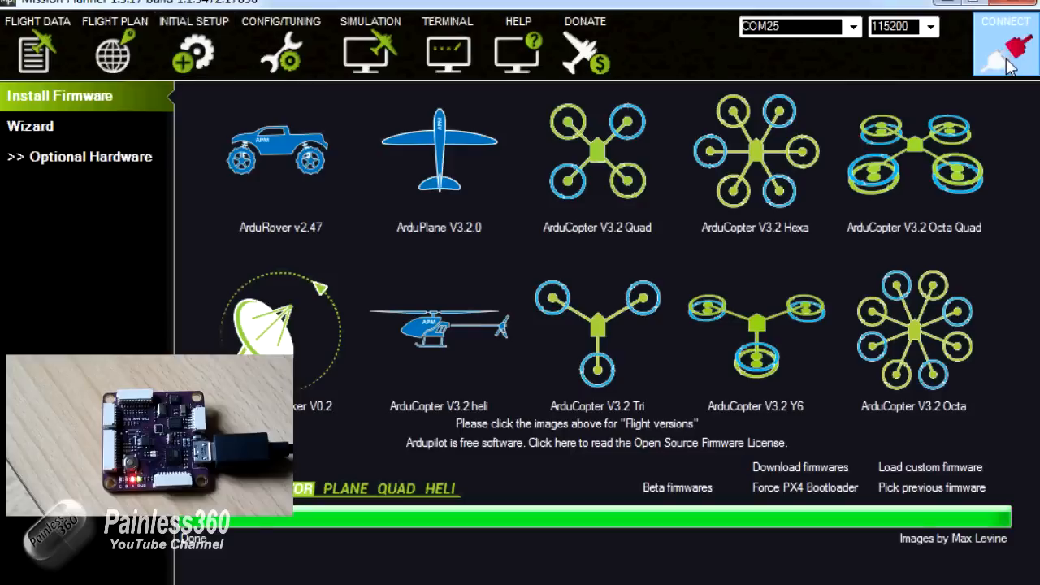
# - Connect to the flashed board on COM25 over MAVLink
pyautogui.click(1005, 46)
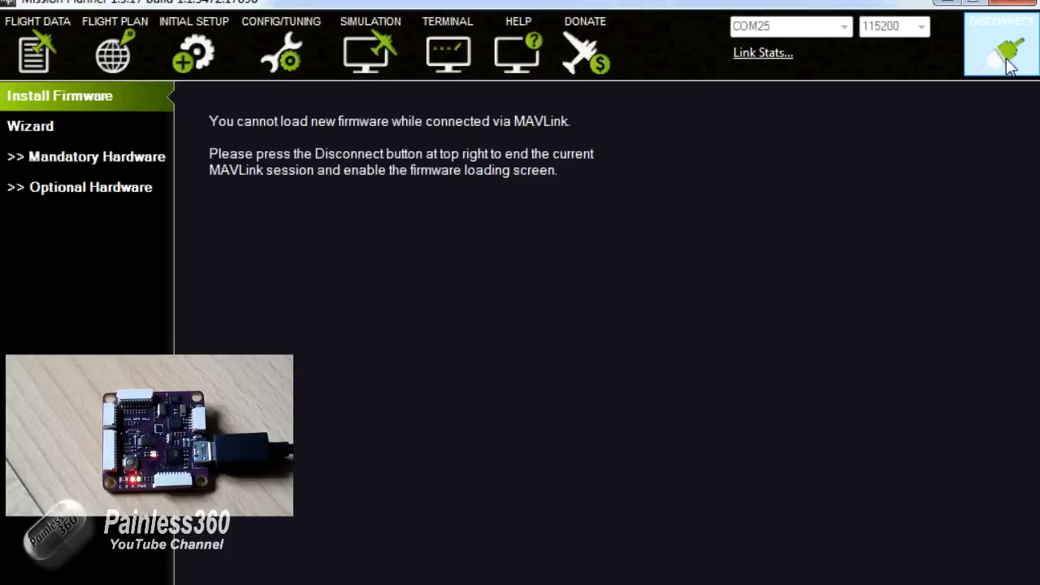
pyautogui.moveTo(822, 4)
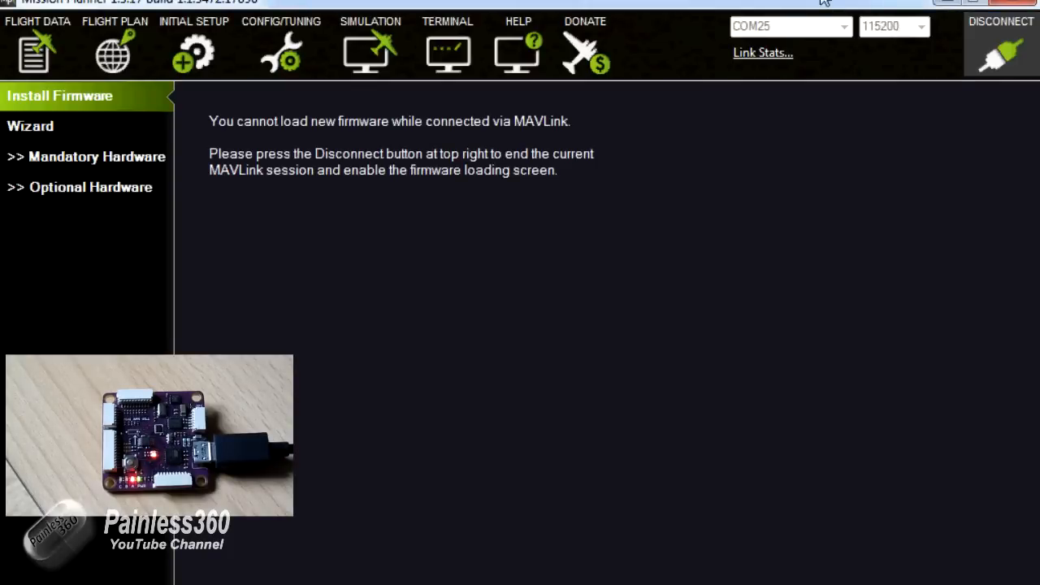
# - Expand Mandatory Hardware to list Accel Calibration, Compass, Radio Calibration, Flight Modes and FailSafe
pyautogui.click(84, 156)
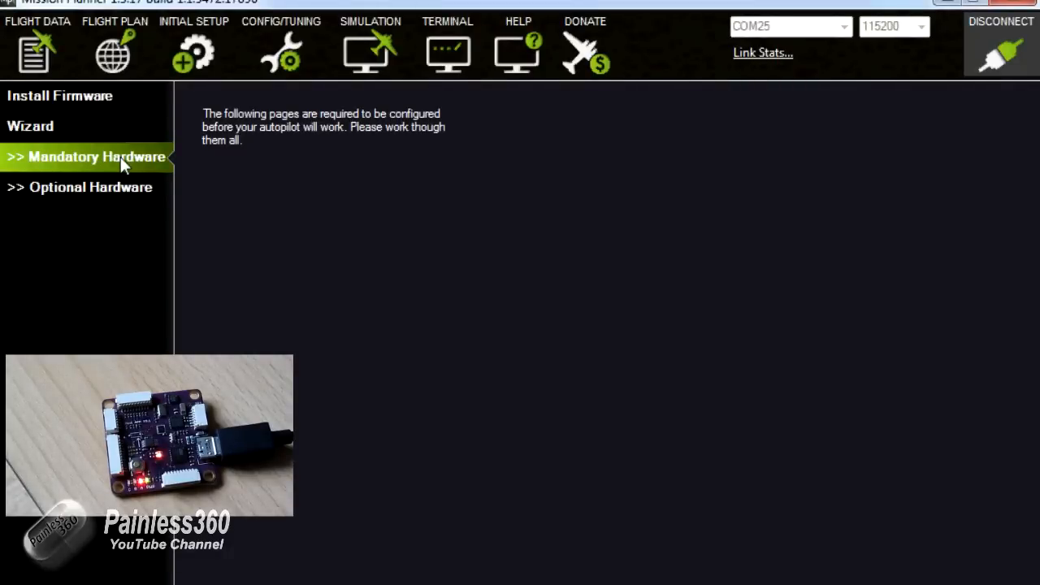
pyautogui.click(98, 156)
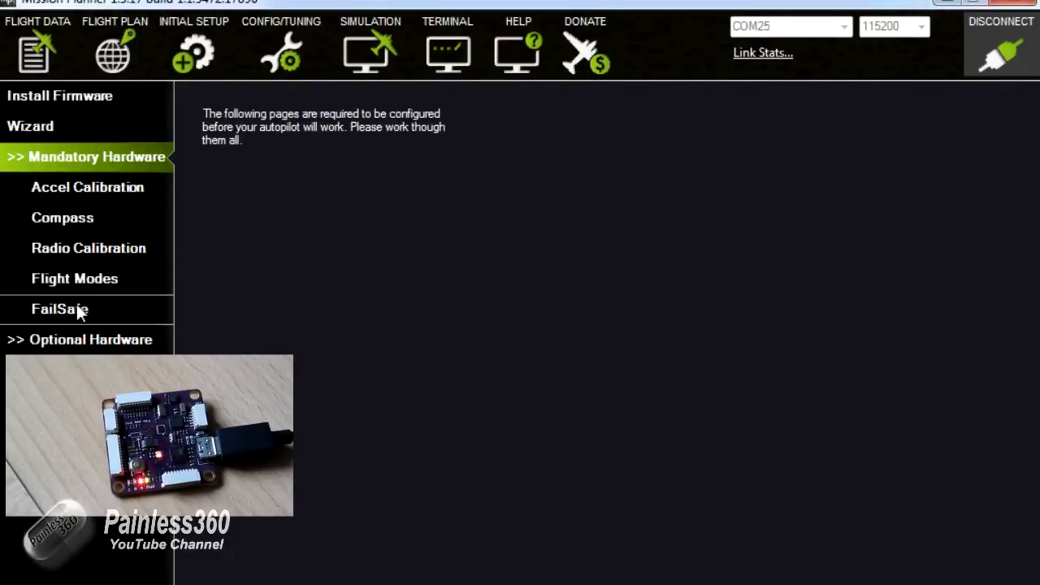
pyautogui.moveTo(91, 312)
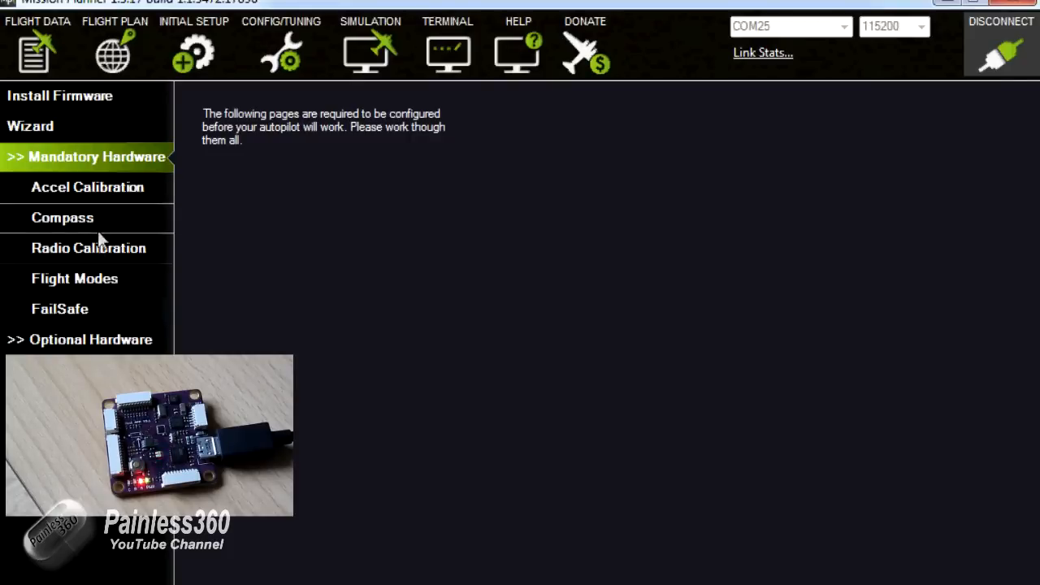
pyautogui.moveTo(73, 334)
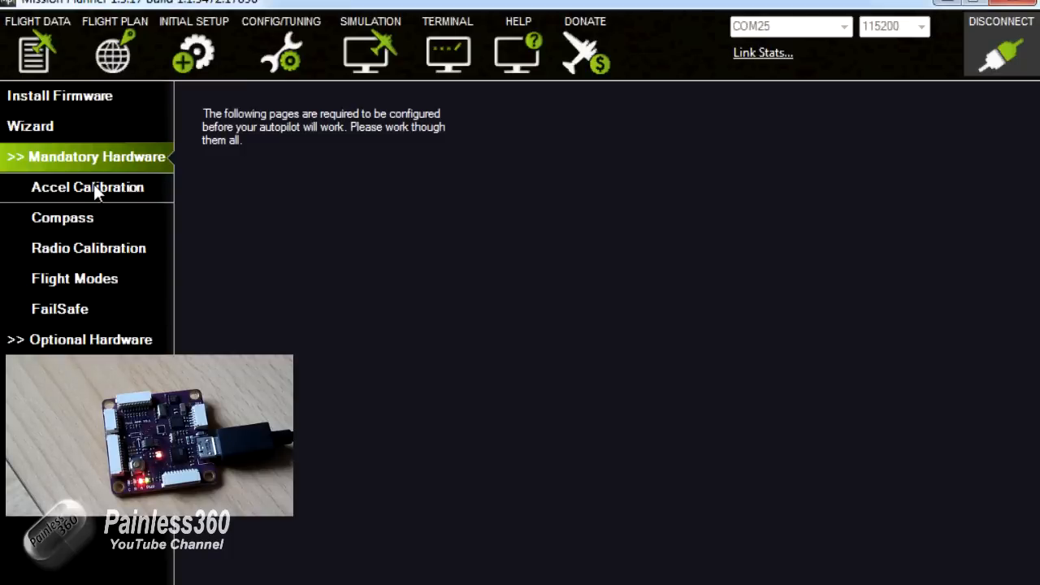
# - Show the Accel Calibration page with its 3-axis and 1-axis level options
pyautogui.click(87, 187)
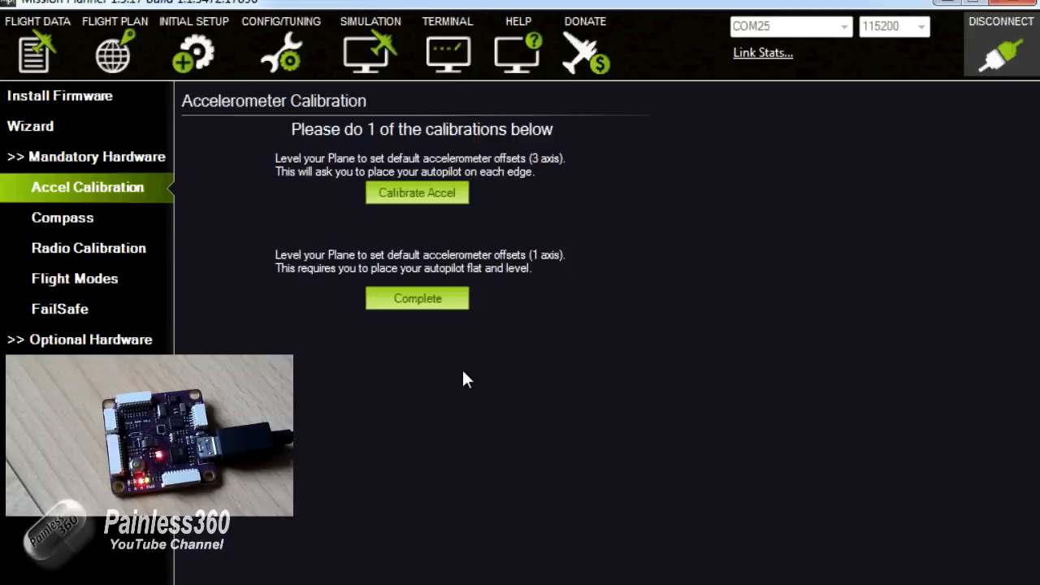
pyautogui.moveTo(422, 247)
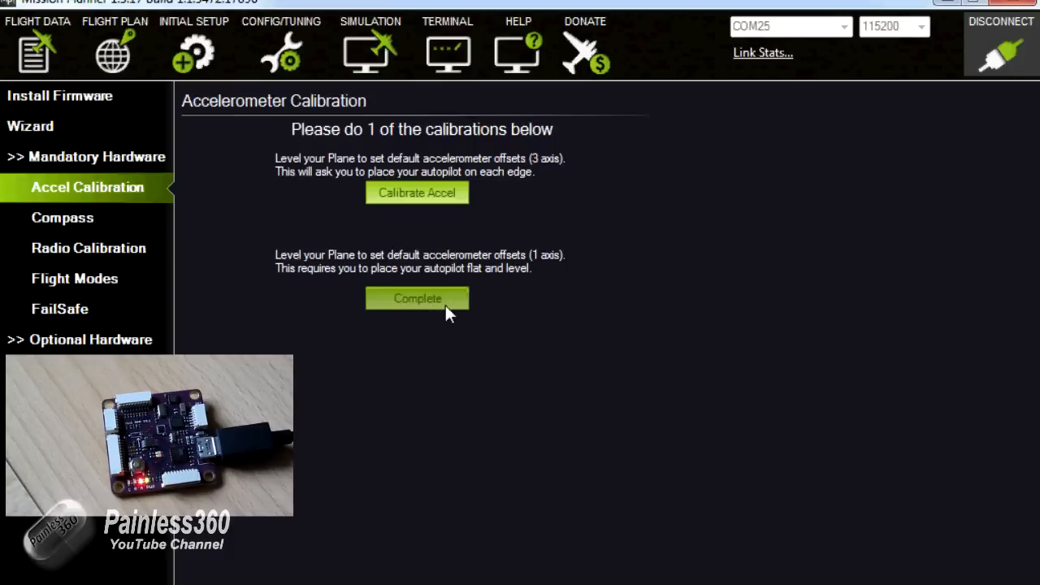
pyautogui.moveTo(534, 294)
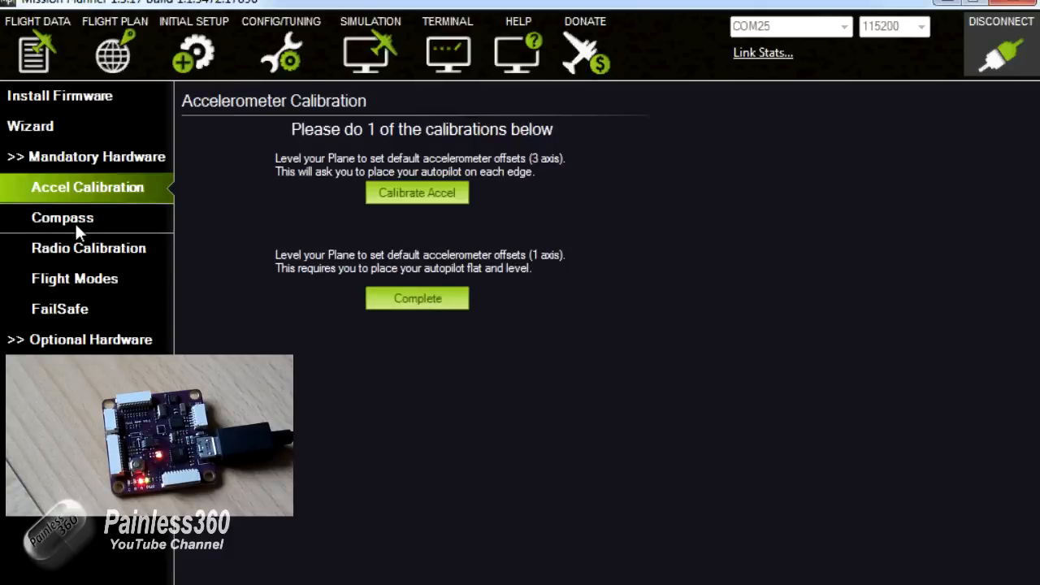
# - Review the Compass page, then the Radio Calibration channel bars, toggling the Elevons reverse checkbox
pyautogui.click(62, 218)
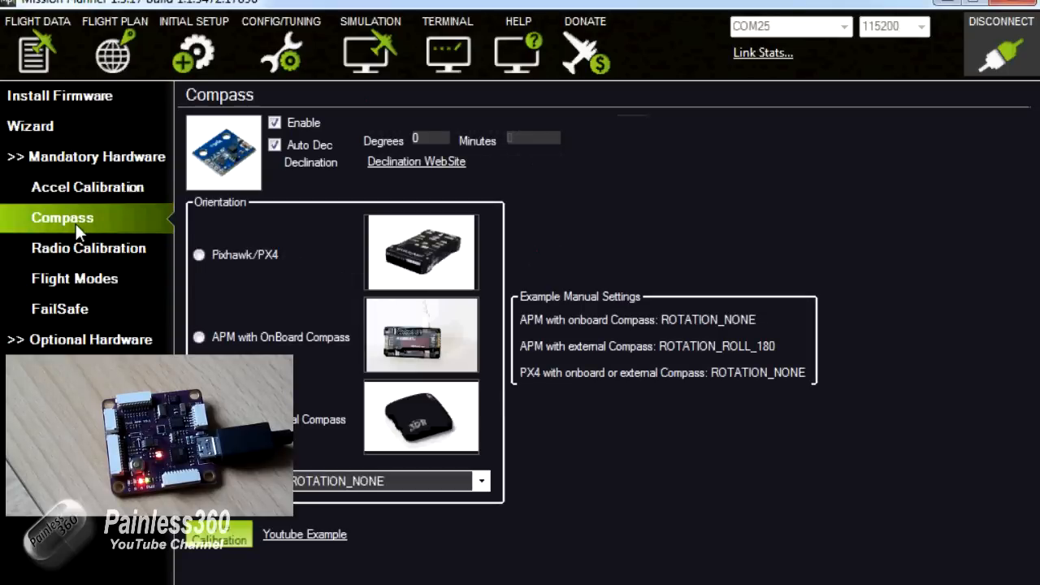
pyautogui.moveTo(73, 250)
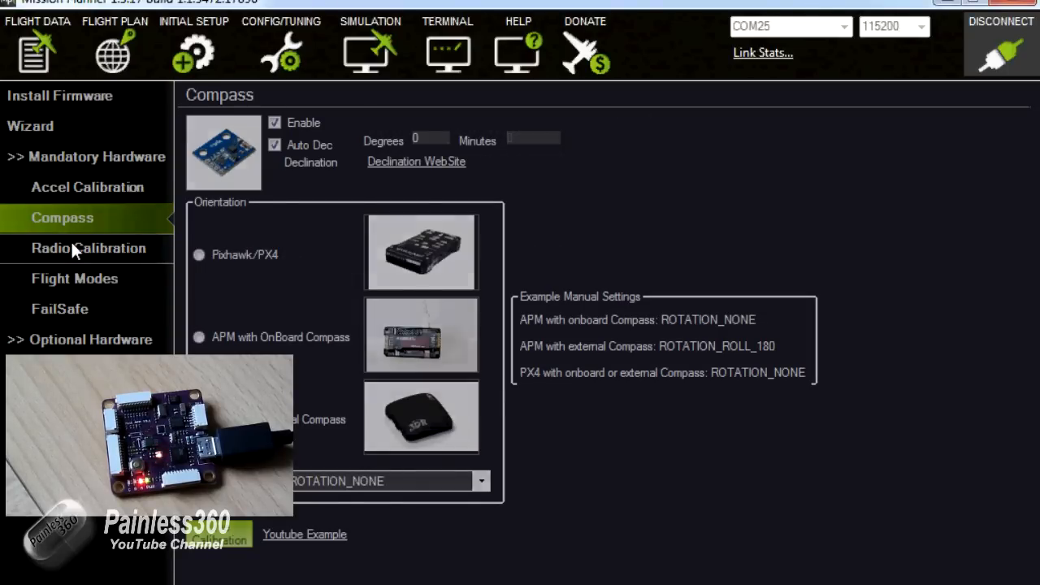
pyautogui.click(88, 248)
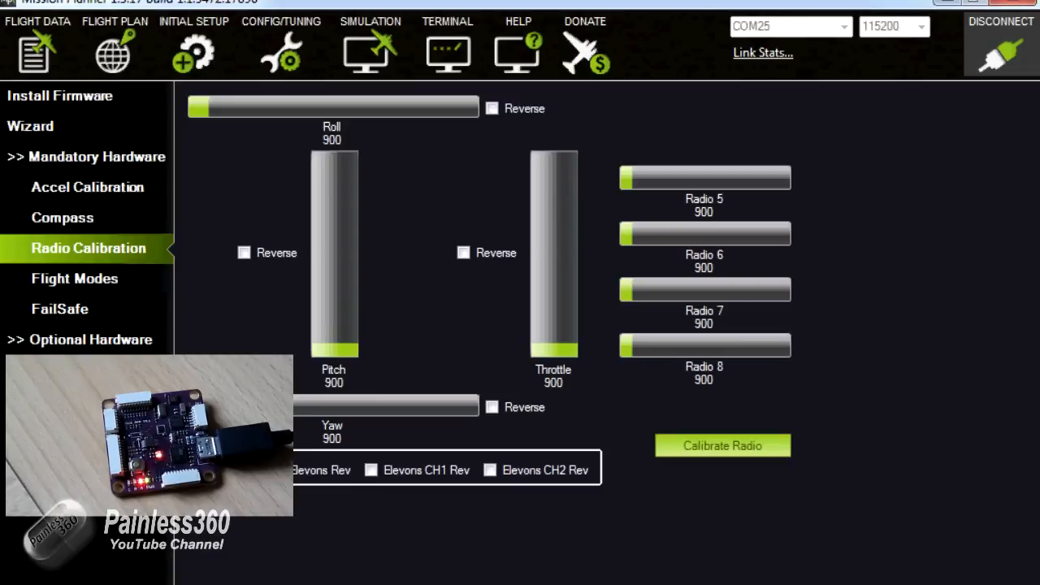
pyautogui.click(491, 470)
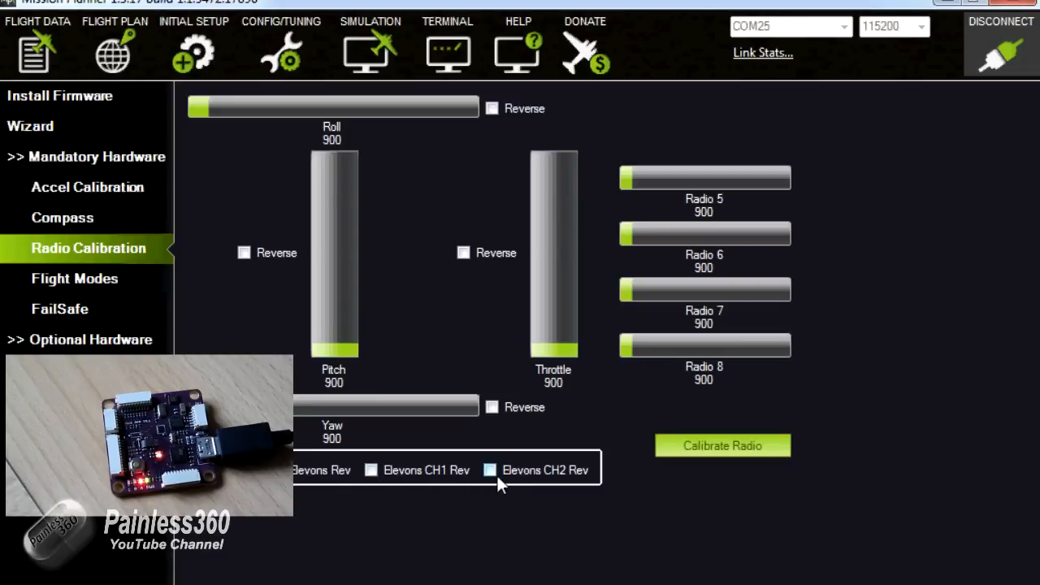
pyautogui.click(491, 470)
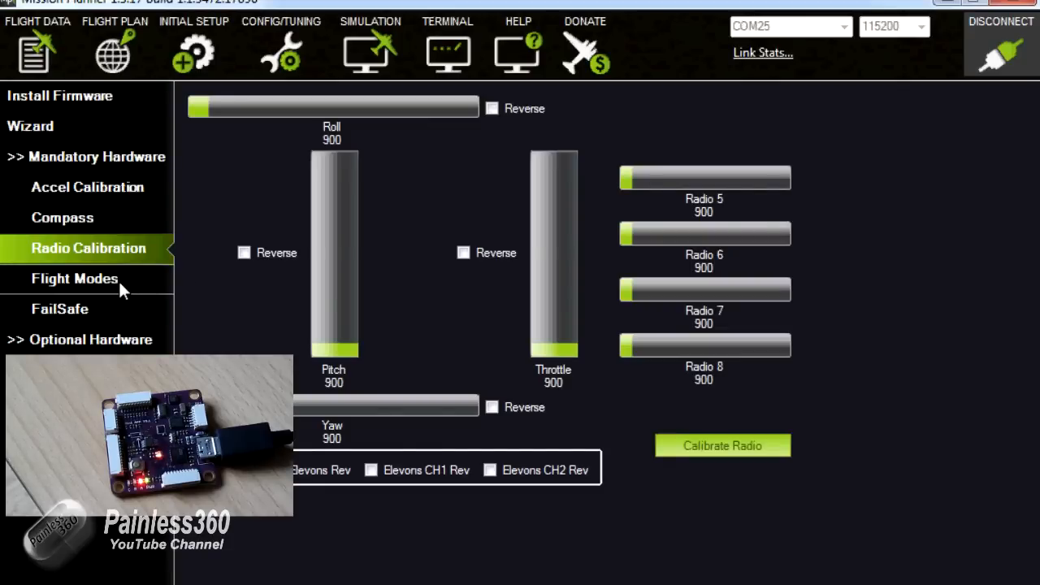
# - Check Flight Mode 1 stays RTL, then show the FailSafe page, acknowledging the props-off warning
pyautogui.click(75, 278)
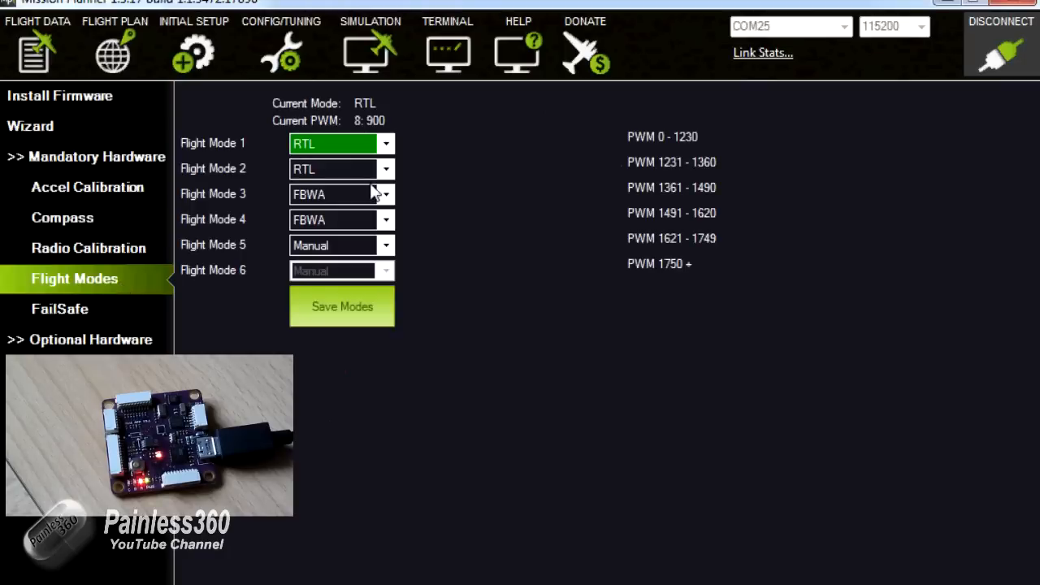
pyautogui.moveTo(110, 316)
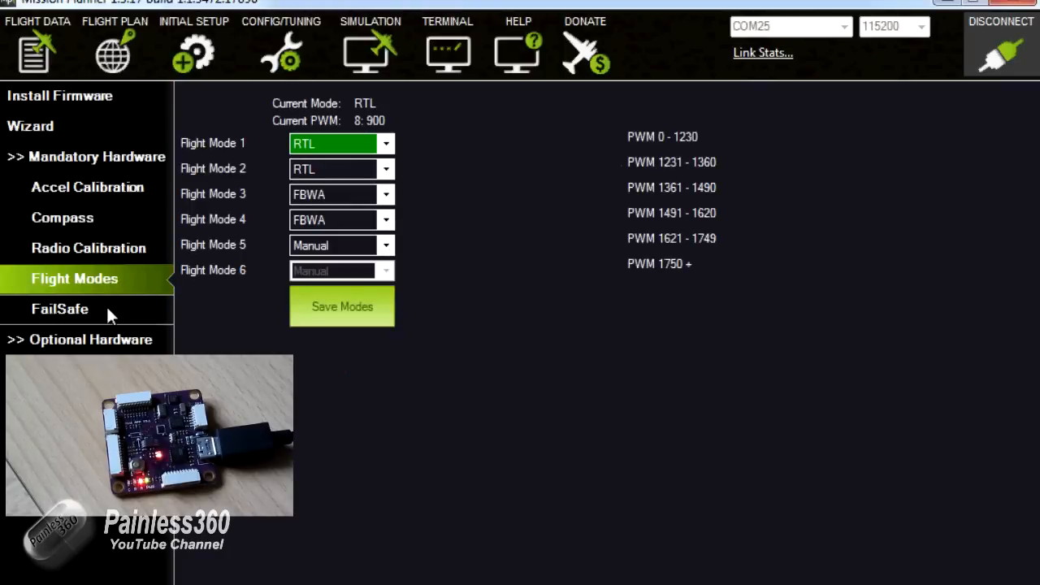
pyautogui.moveTo(162, 127)
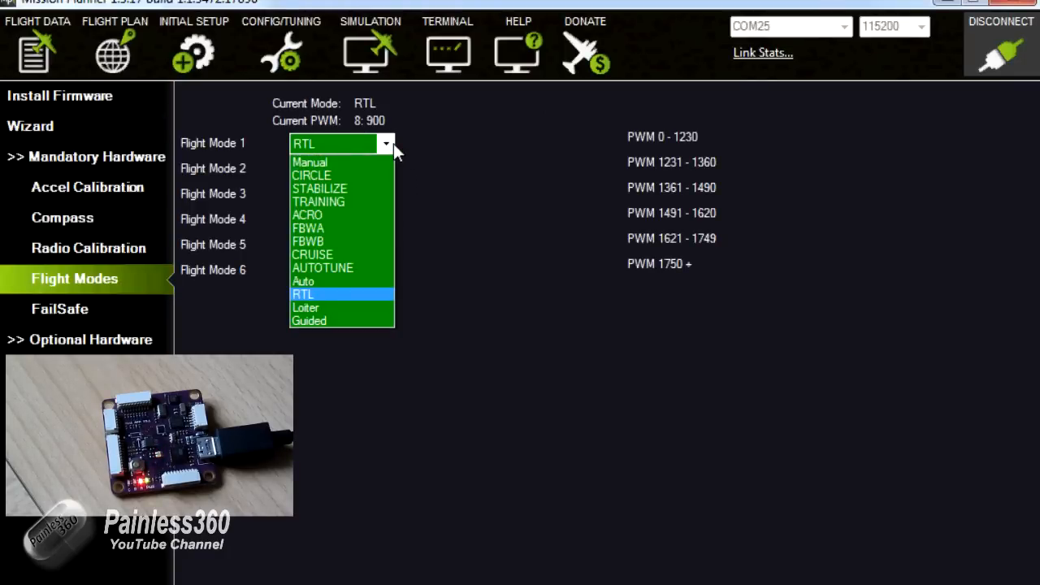
pyautogui.click(310, 176)
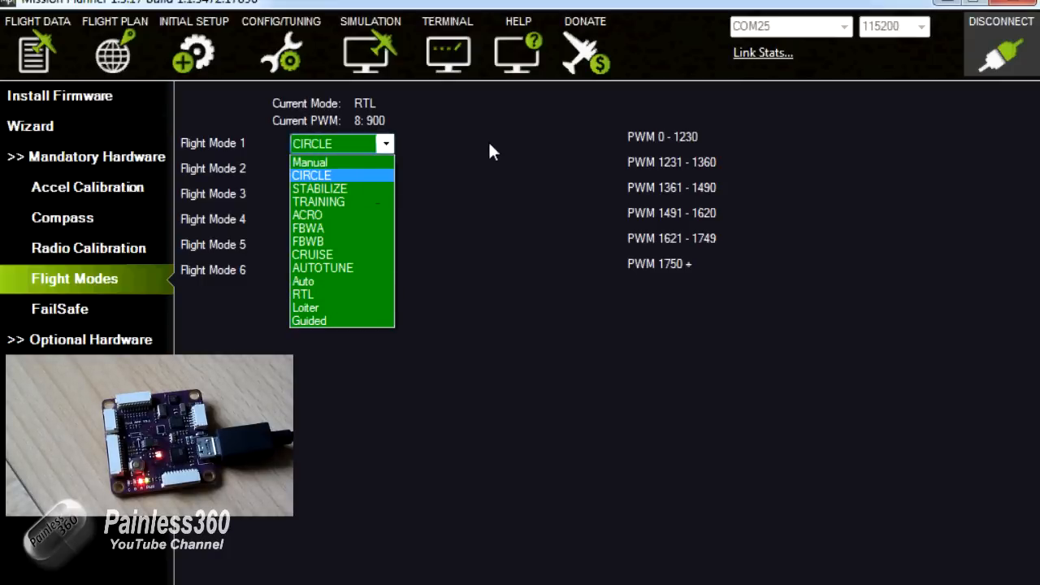
pyautogui.click(302, 295)
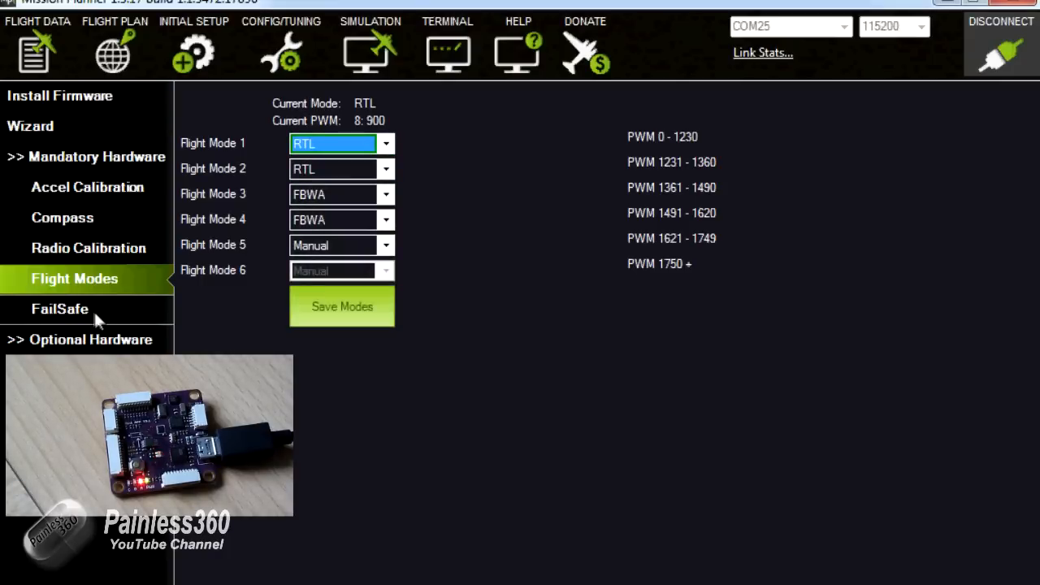
pyautogui.click(58, 309)
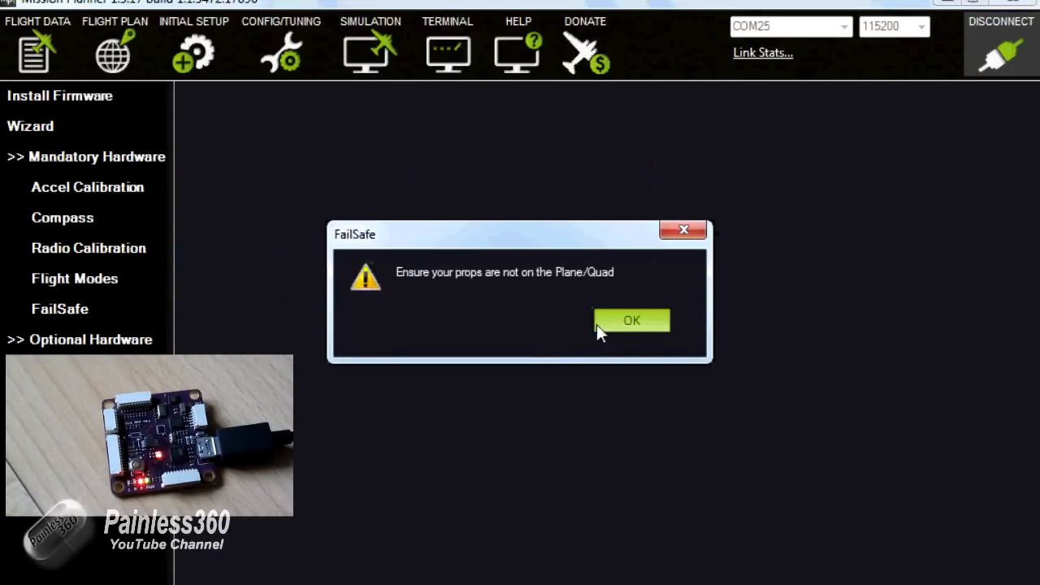
pyautogui.click(631, 319)
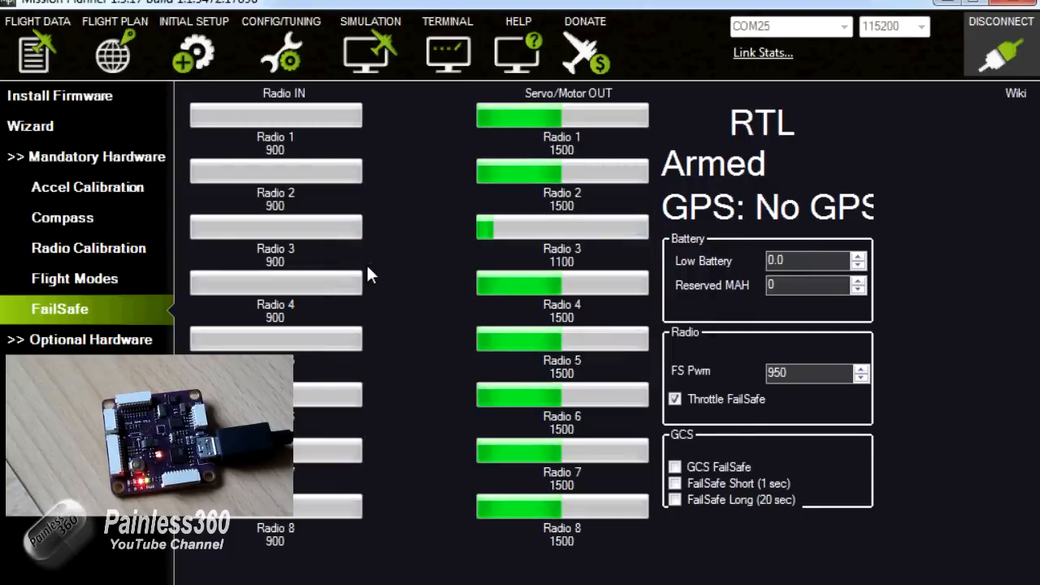
pyautogui.moveTo(187, 252)
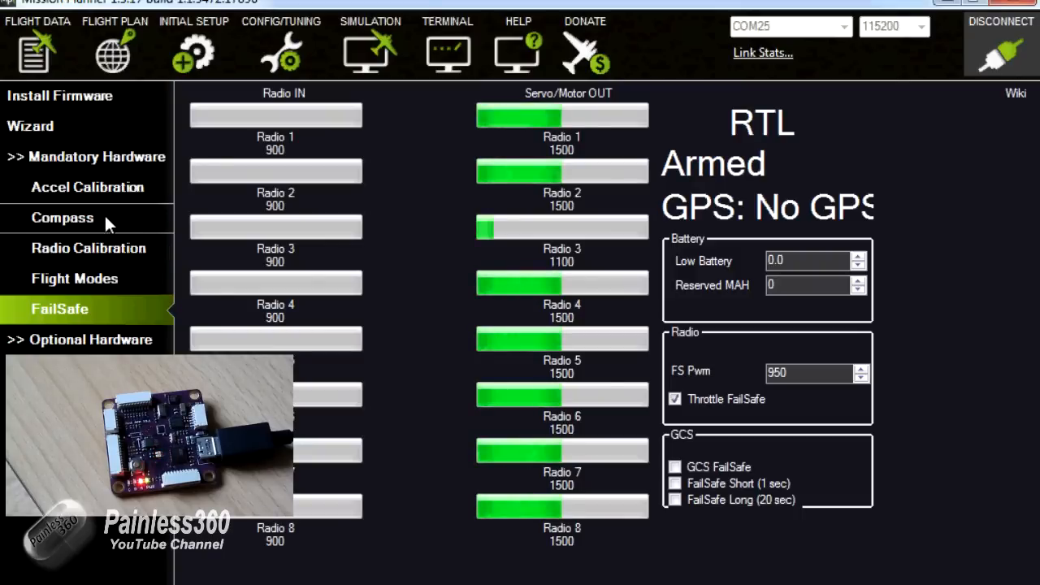
pyautogui.moveTo(101, 203)
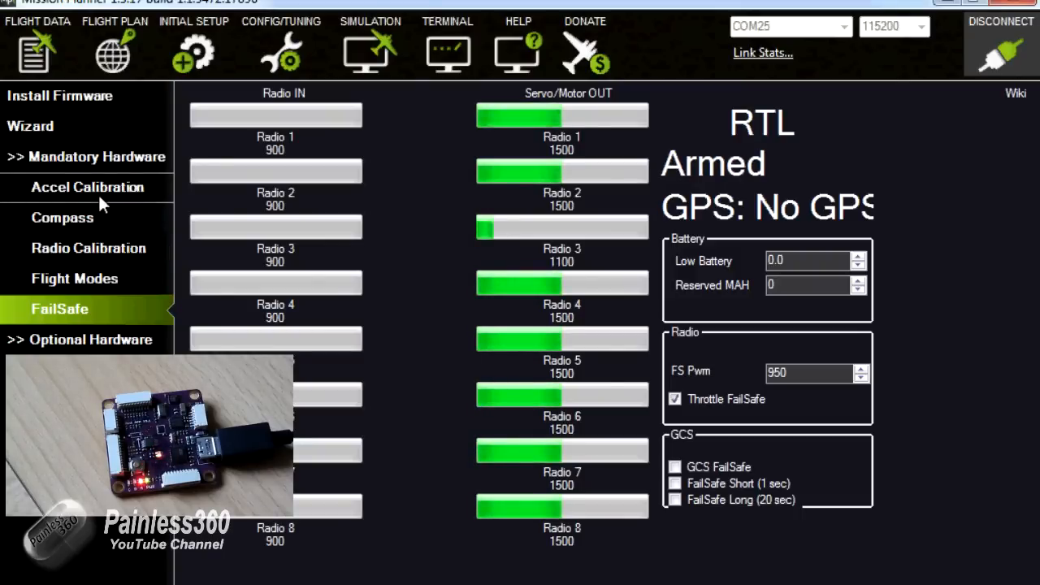
# - Go back to the Accel Calibration page under Mandatory Hardware
pyautogui.click(88, 187)
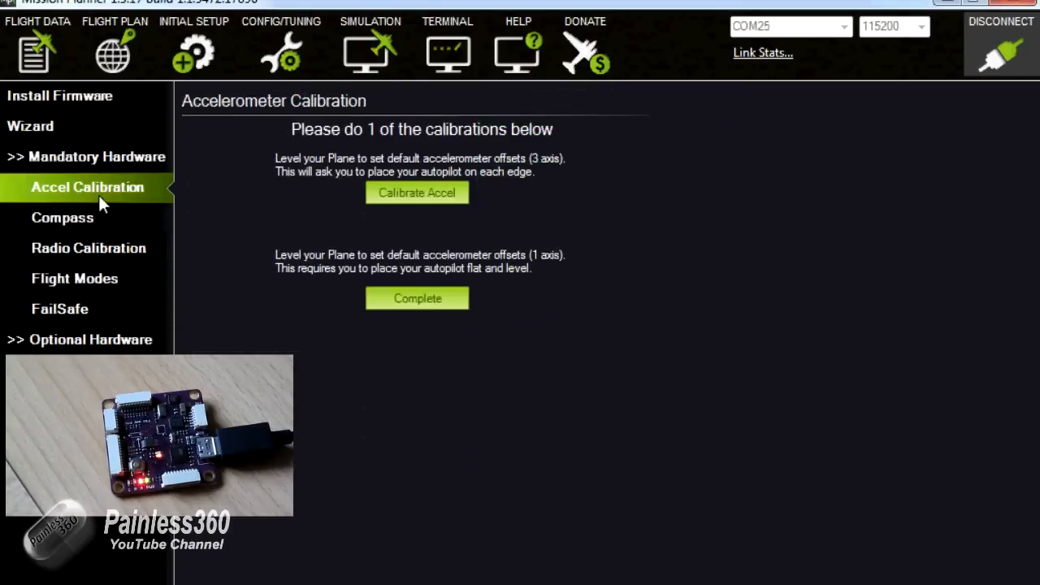
pyautogui.moveTo(78, 231)
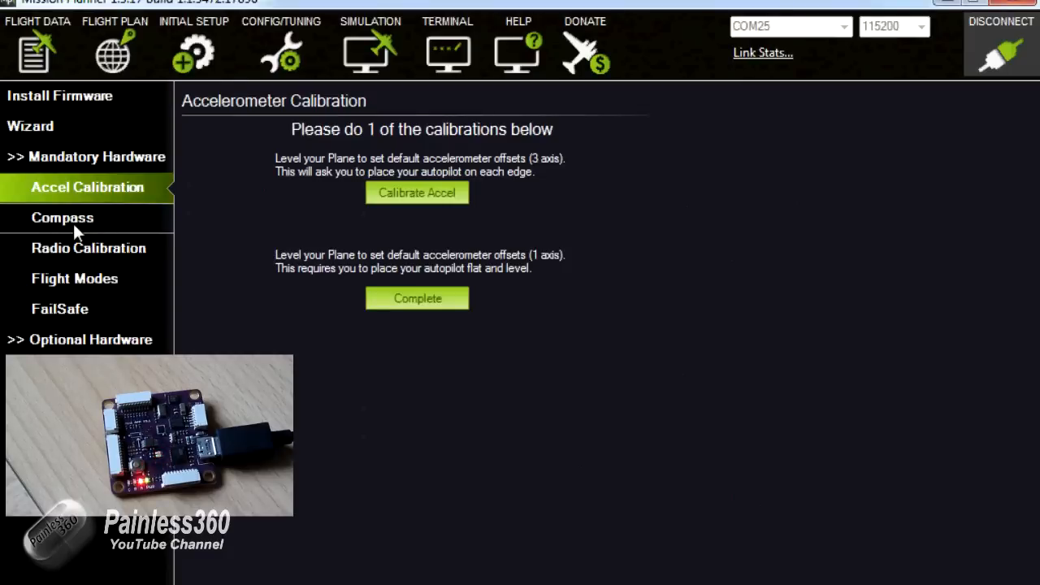
pyautogui.moveTo(192, 227)
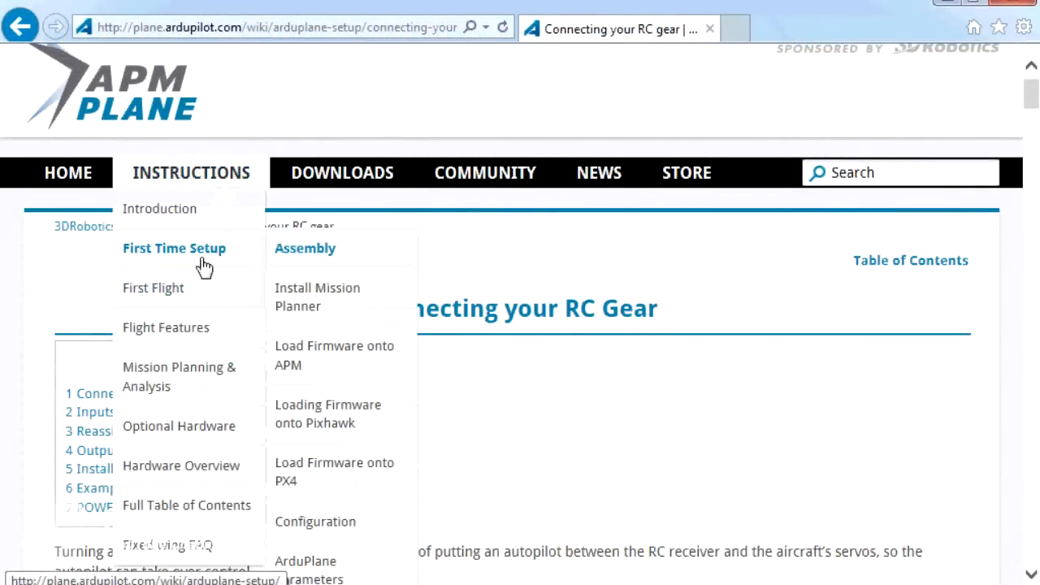
pyautogui.moveTo(927, 439)
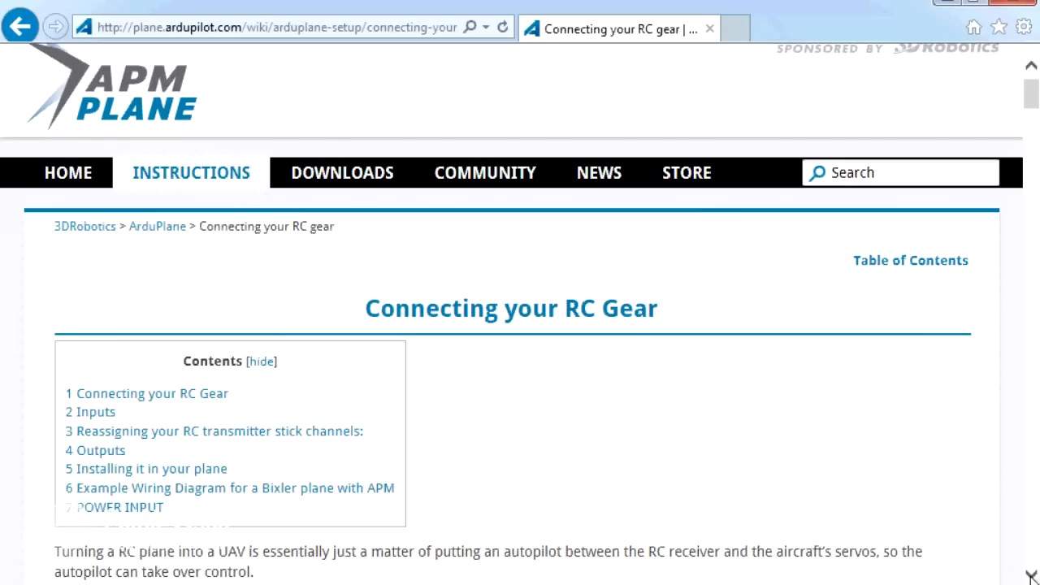
# - Scroll the Connecting your RC Gear page past the Inputs diagrams to the servo-cable illustration and PPM-Sum note
pyautogui.scroll(-3)
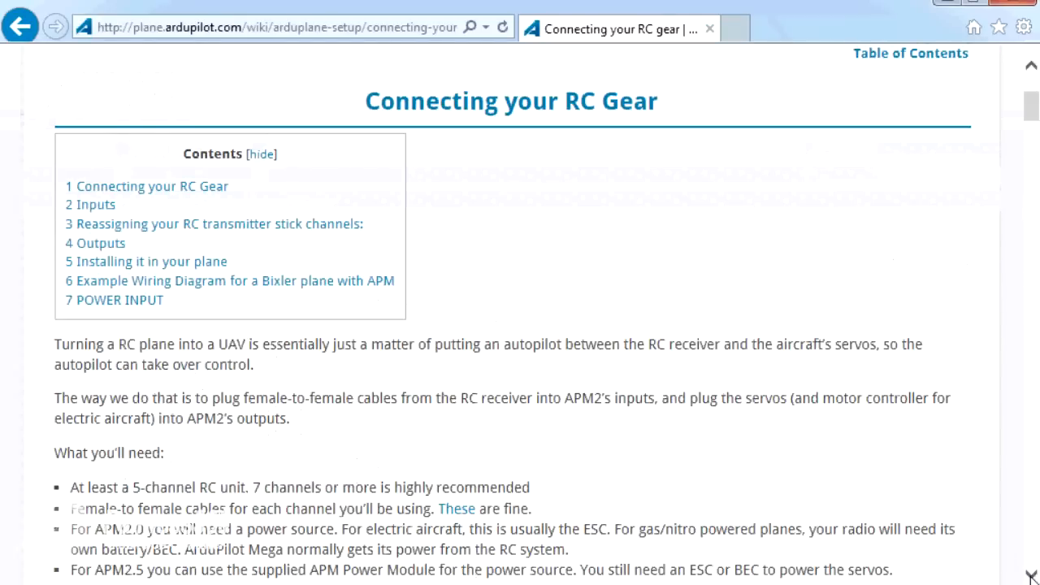
pyautogui.scroll(-3)
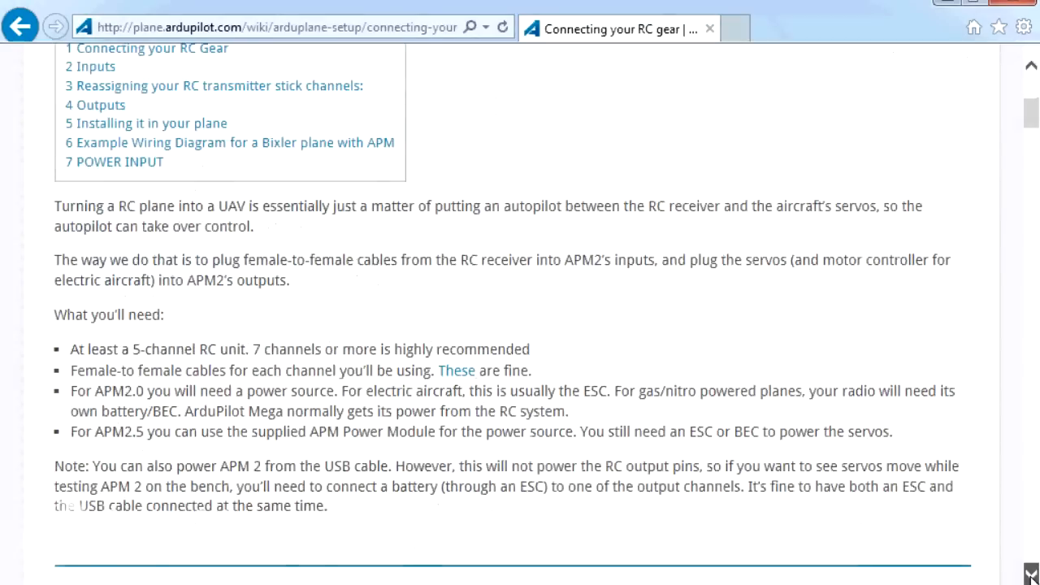
pyautogui.scroll(-3)
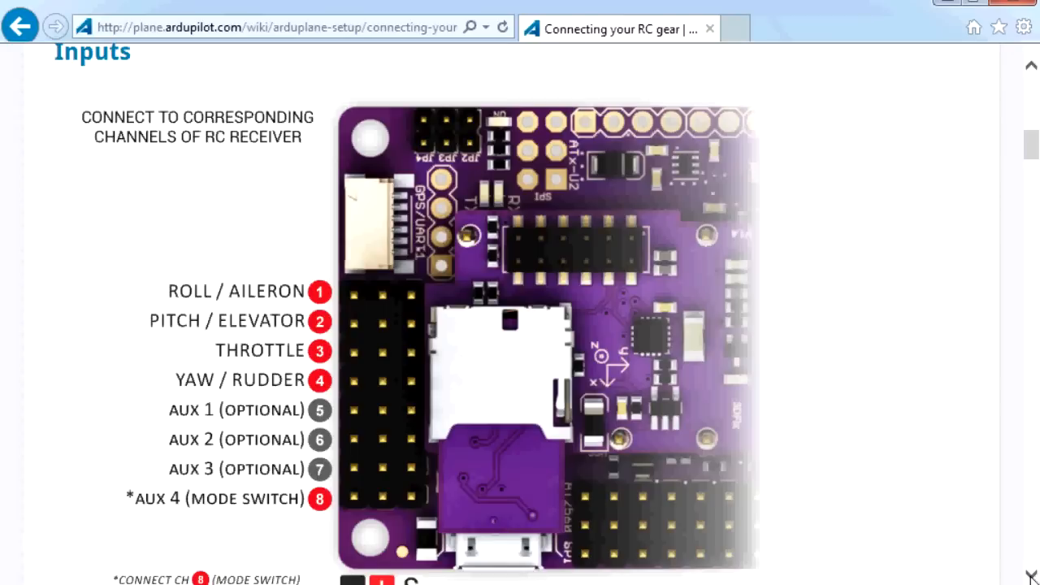
pyautogui.scroll(-3)
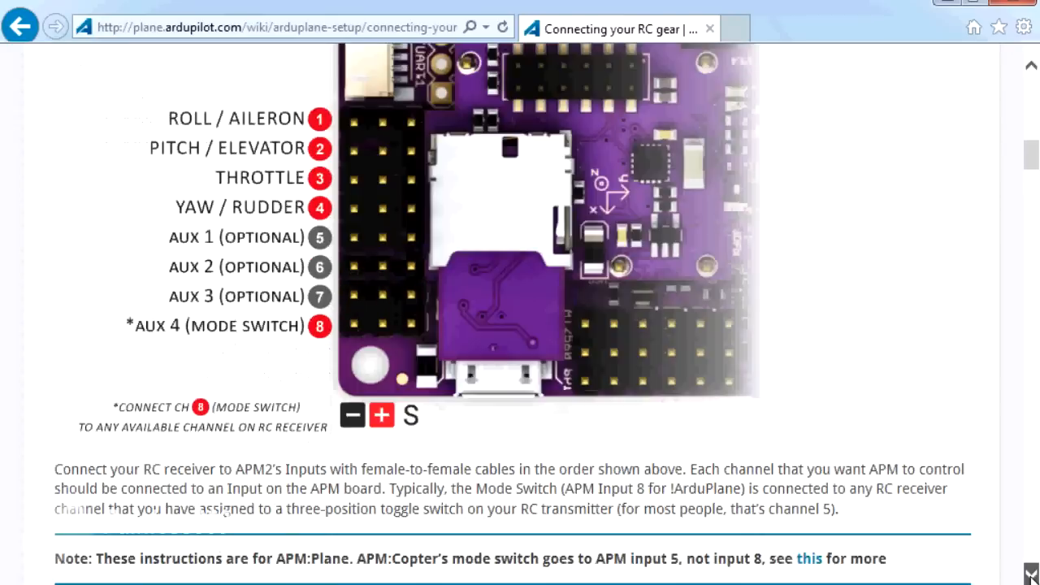
pyautogui.scroll(-3)
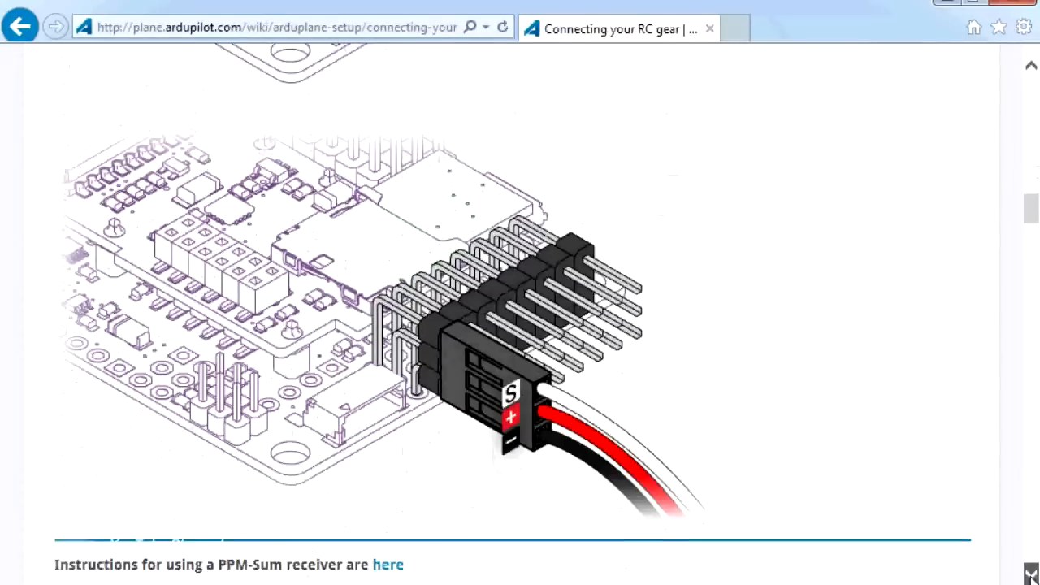
pyautogui.scroll(-3)
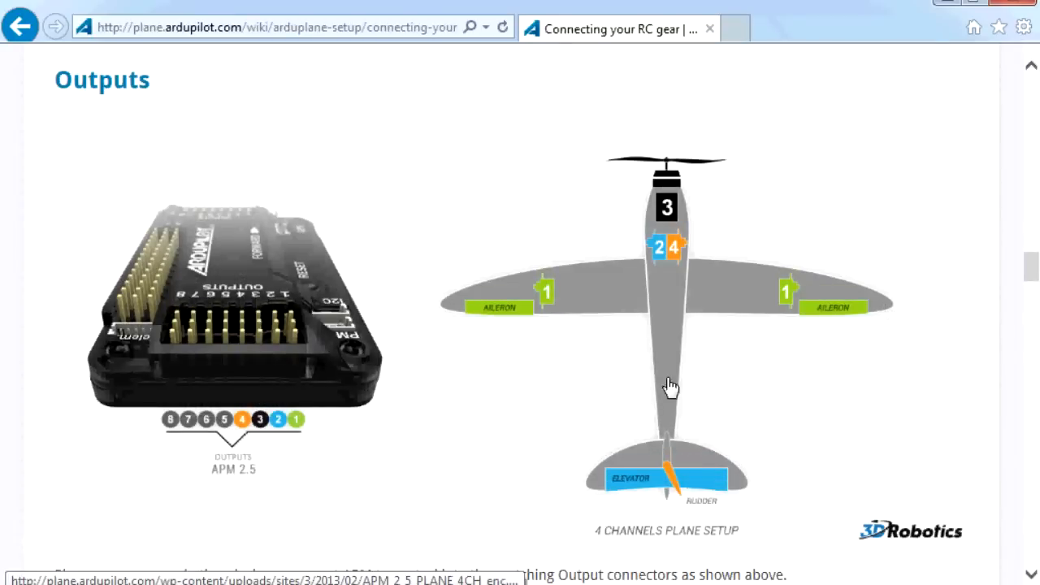
pyautogui.moveTo(669, 268)
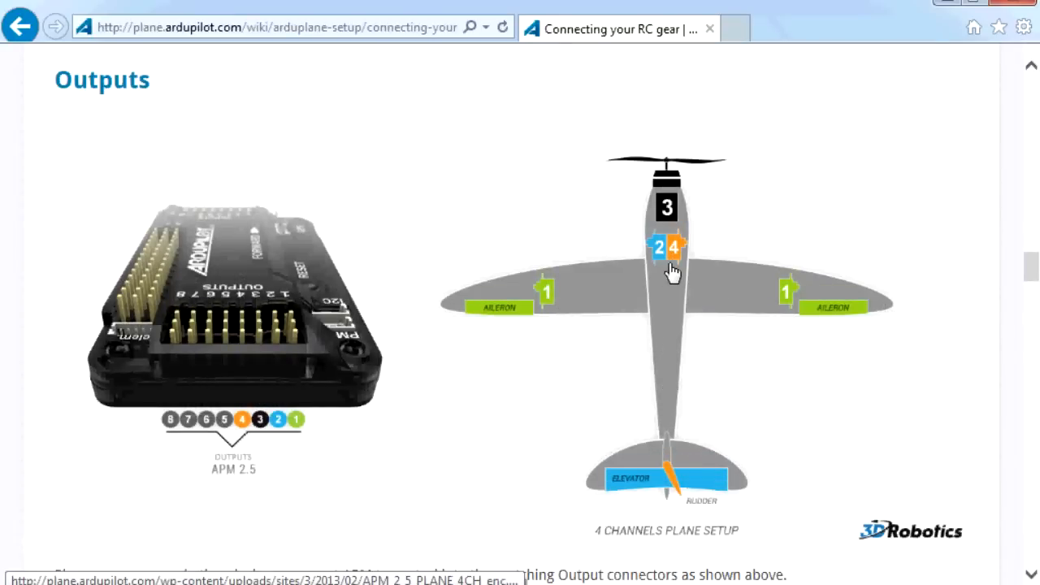
pyautogui.moveTo(649, 341)
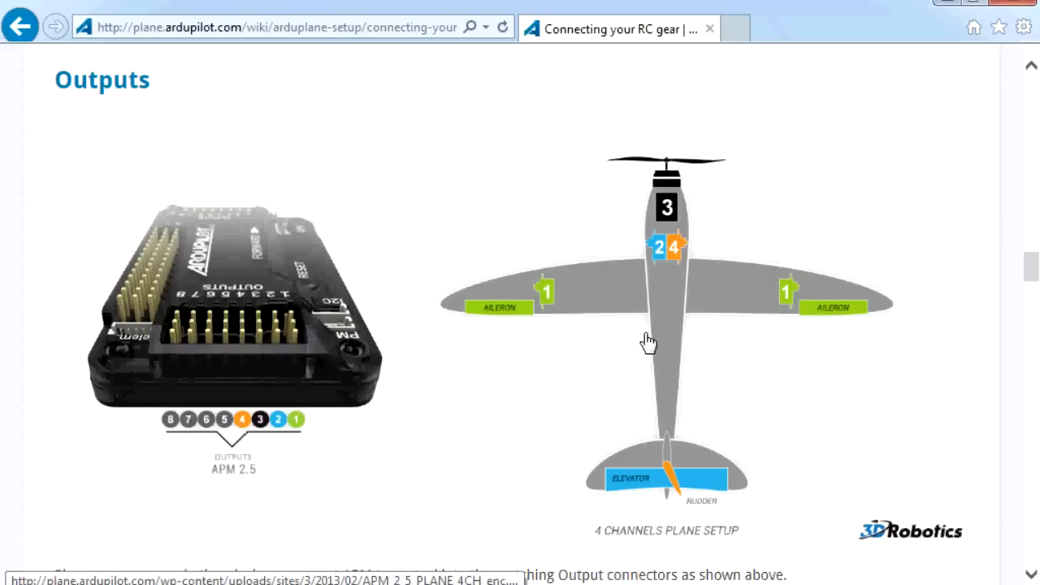
pyautogui.moveTo(633, 494)
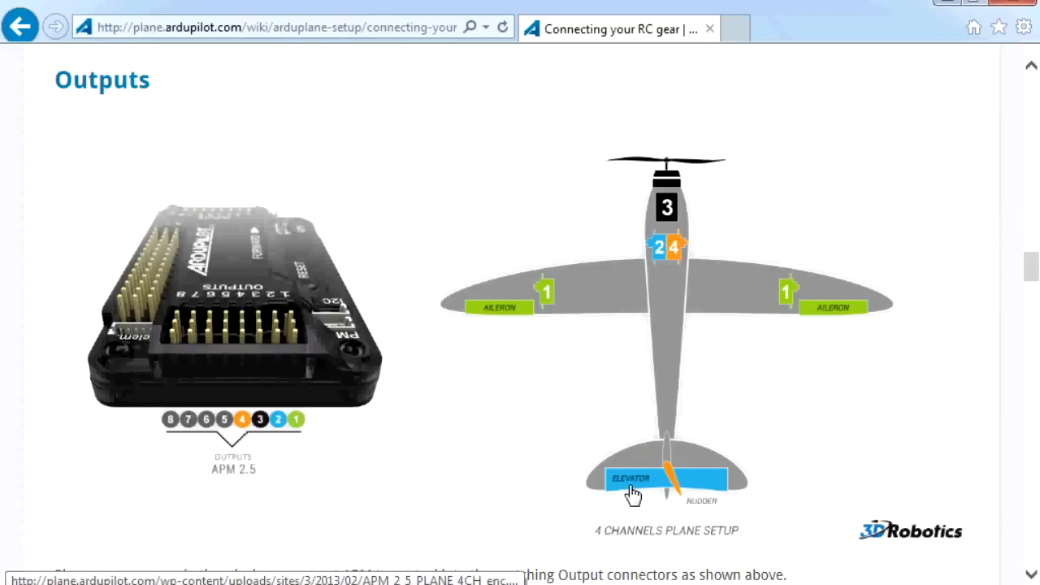
pyautogui.moveTo(666, 340)
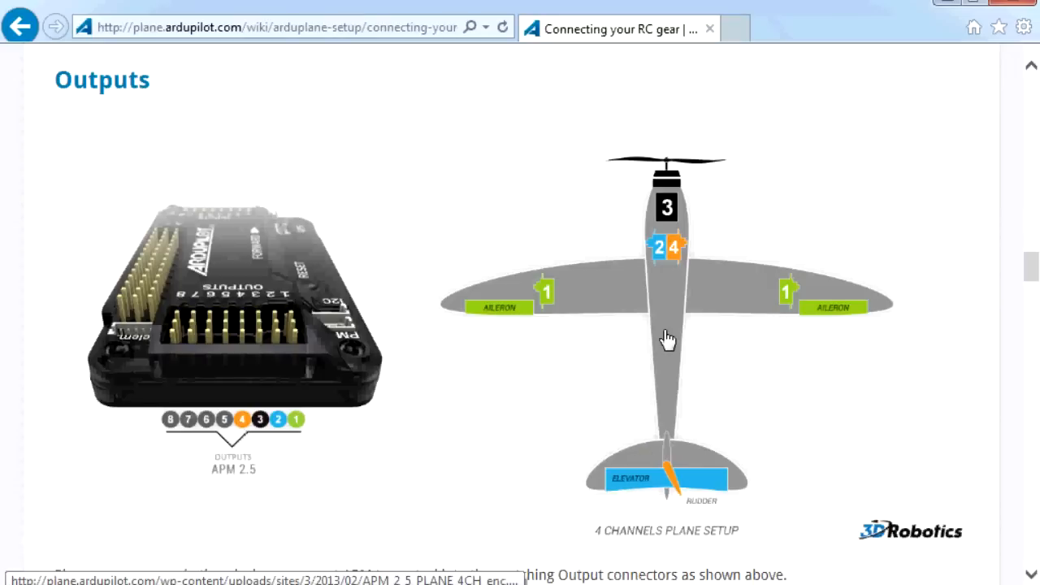
pyautogui.moveTo(268, 414)
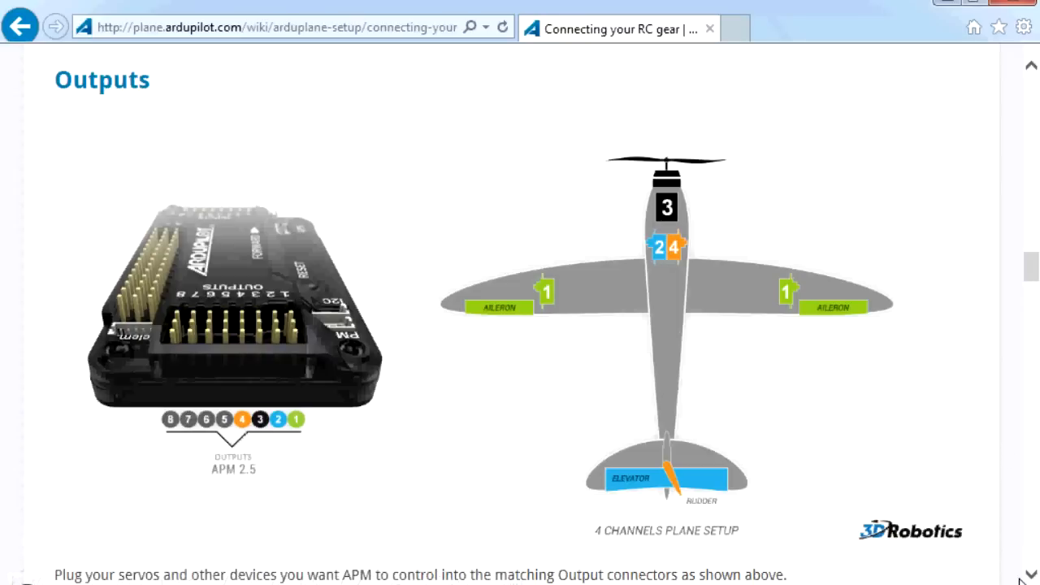
# - Scroll to the Outputs section's 4-channel plane servo diagram for APM 2.5
pyautogui.scroll(-3)
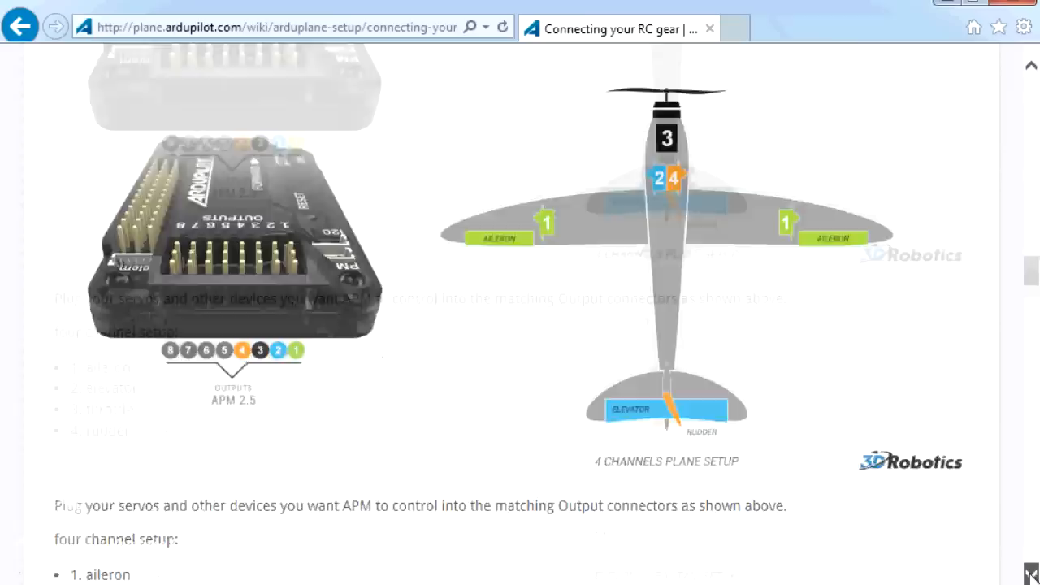
# - Scroll to the Elevons/V-tail wiring diagram, then back up to the page's contents list
pyautogui.scroll(-3)
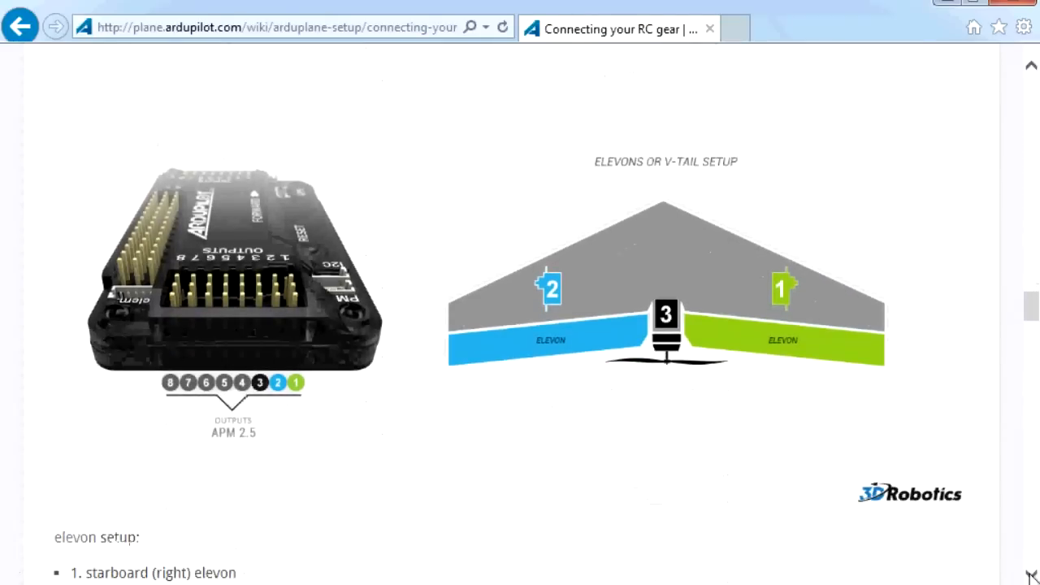
pyautogui.moveTo(545, 296)
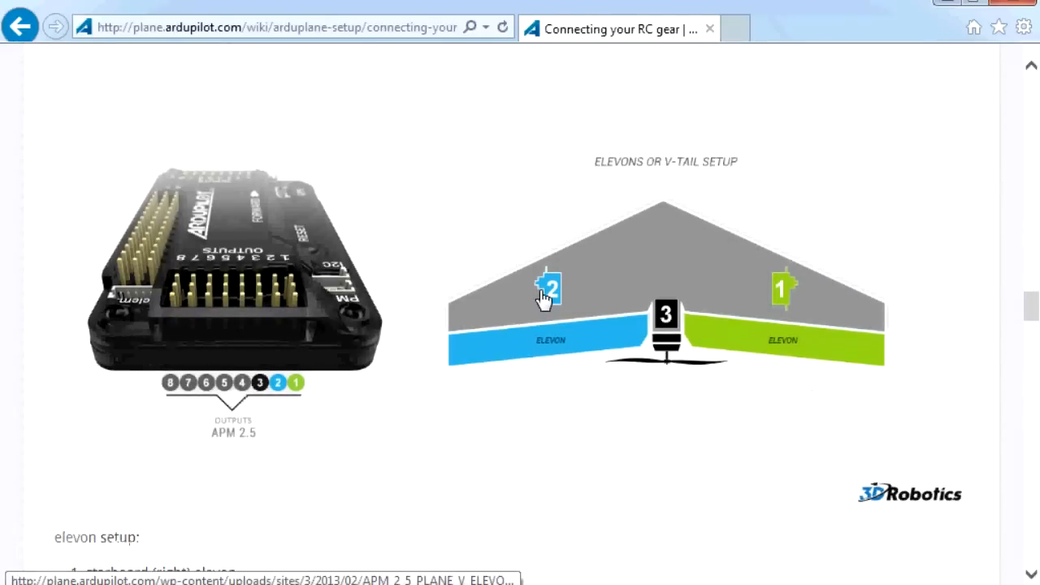
pyautogui.moveTo(542, 377)
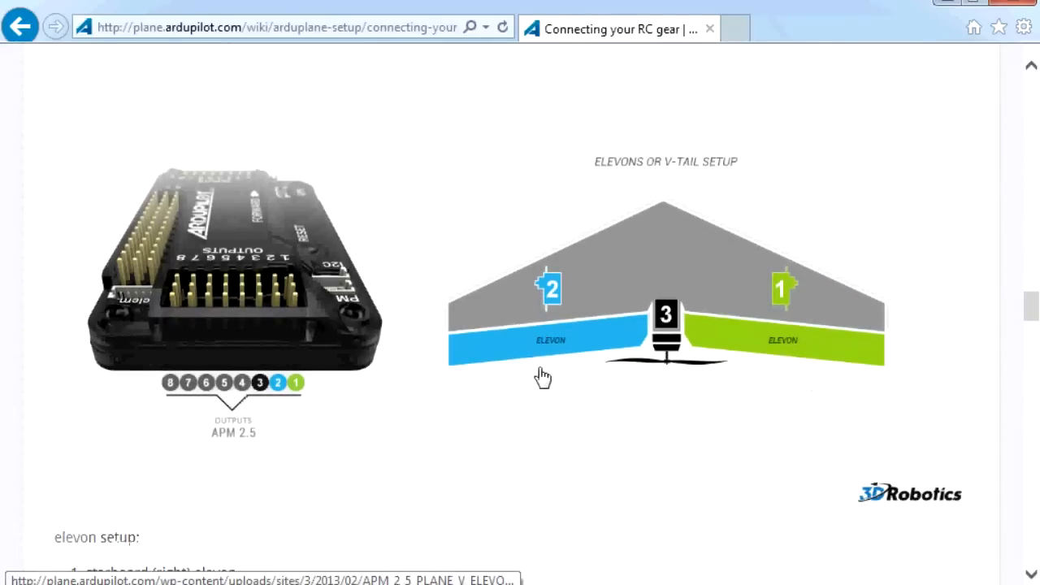
pyautogui.moveTo(807, 382)
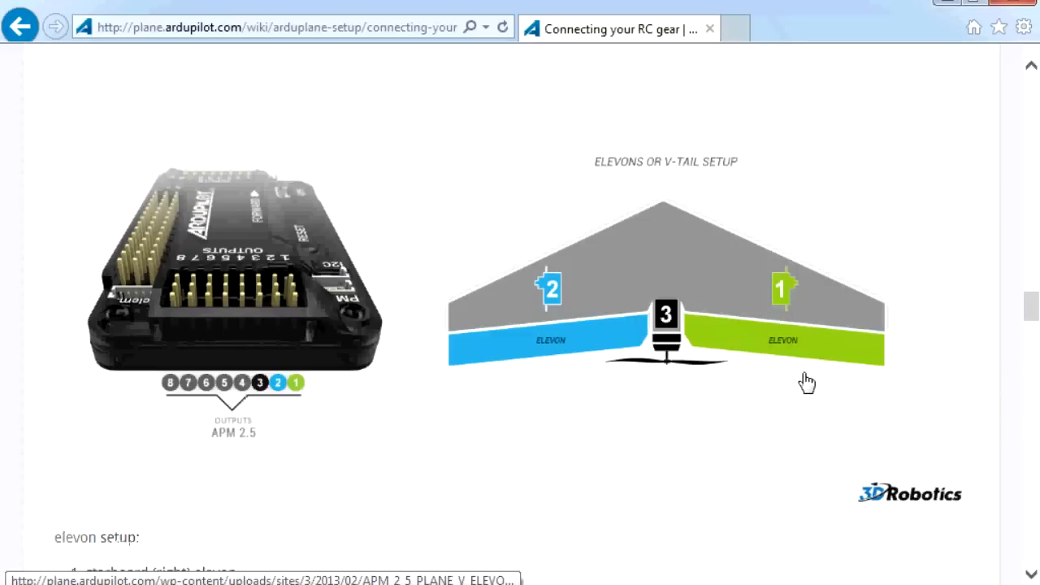
pyautogui.moveTo(565, 322)
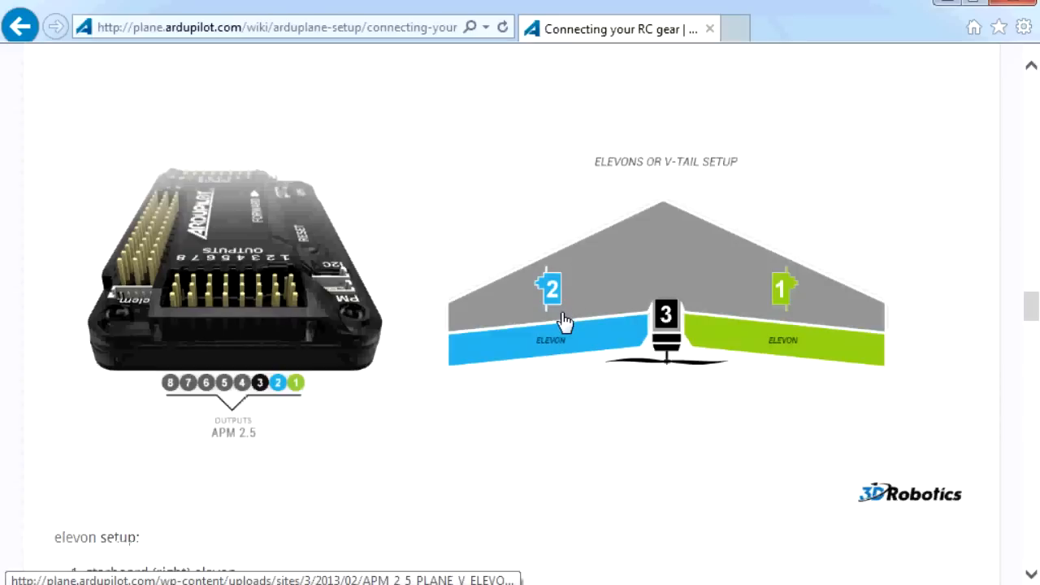
pyautogui.moveTo(550, 286)
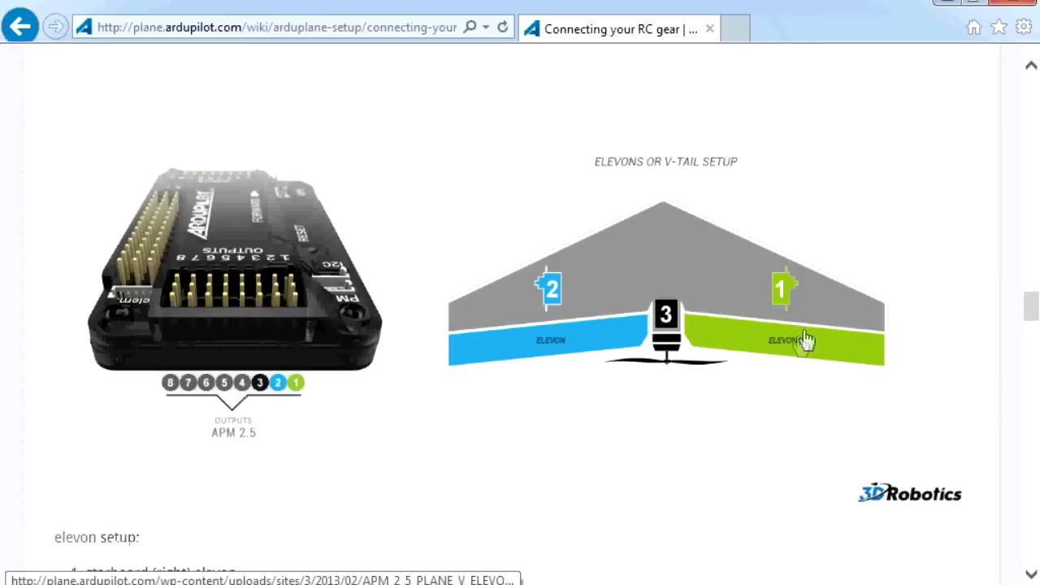
pyautogui.moveTo(845, 342)
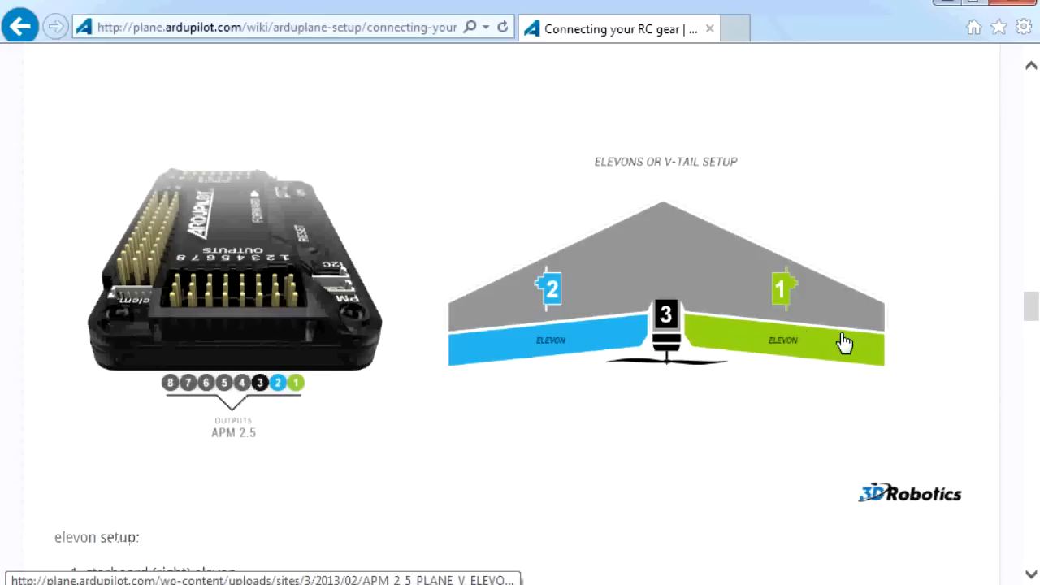
pyautogui.moveTo(781, 302)
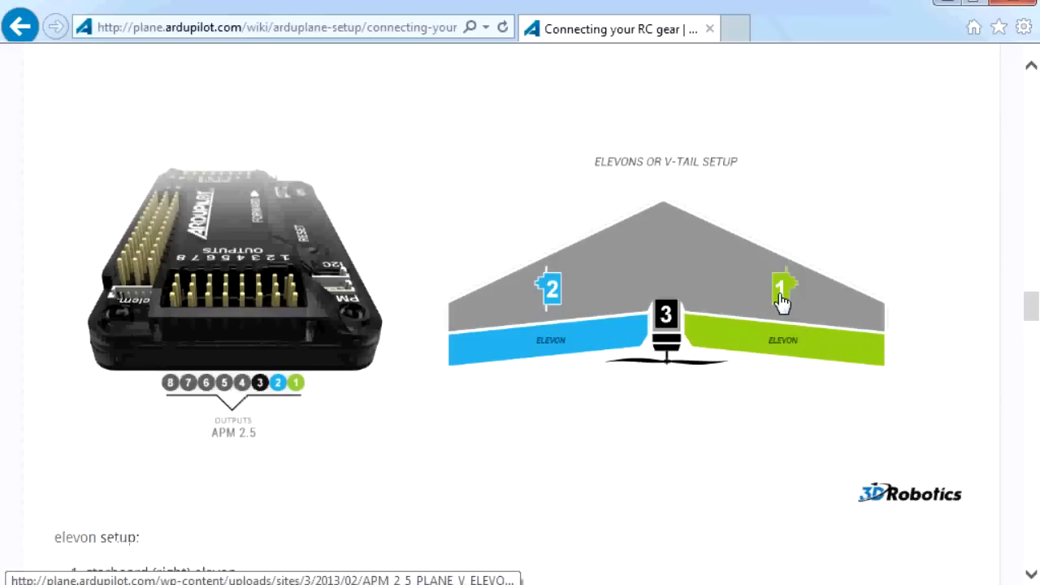
pyautogui.moveTo(299, 308)
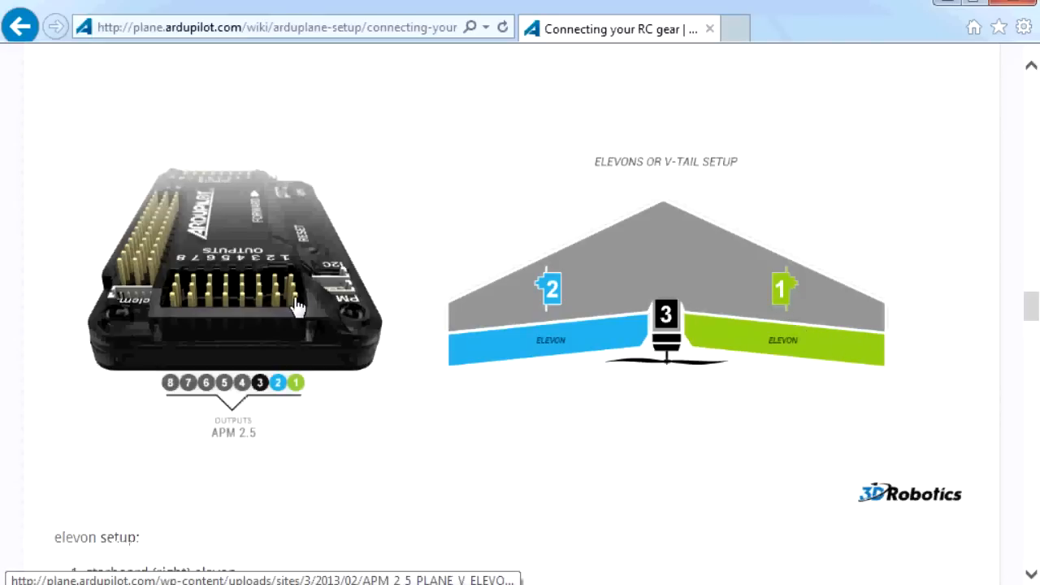
pyautogui.moveTo(761, 429)
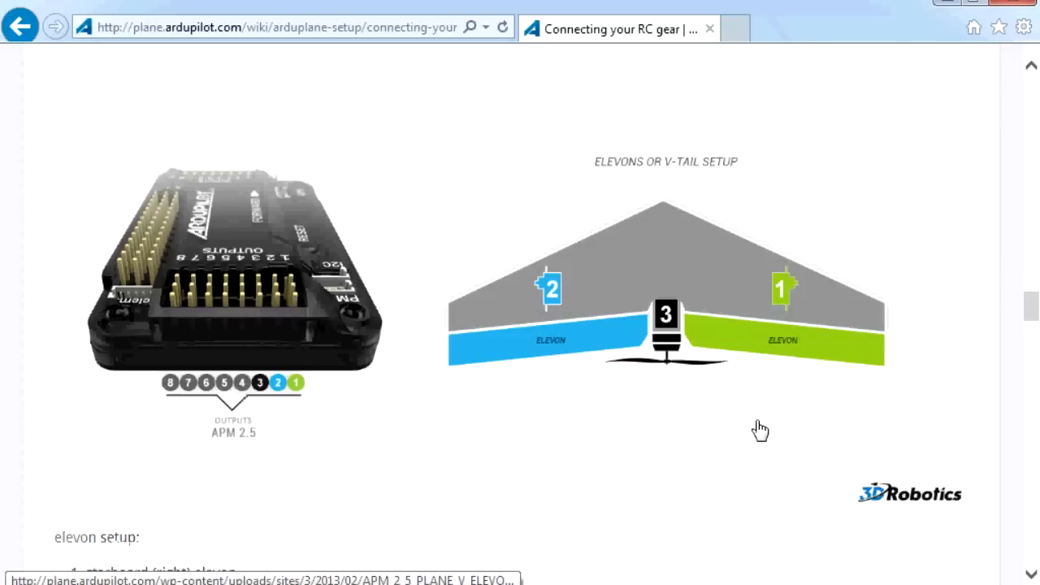
pyautogui.moveTo(666, 403)
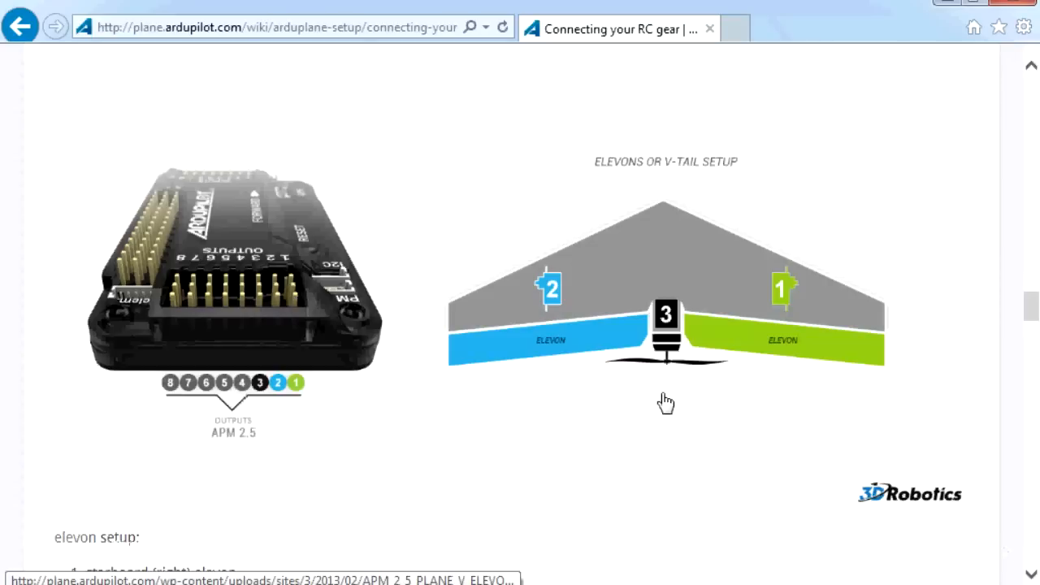
pyautogui.moveTo(296, 335)
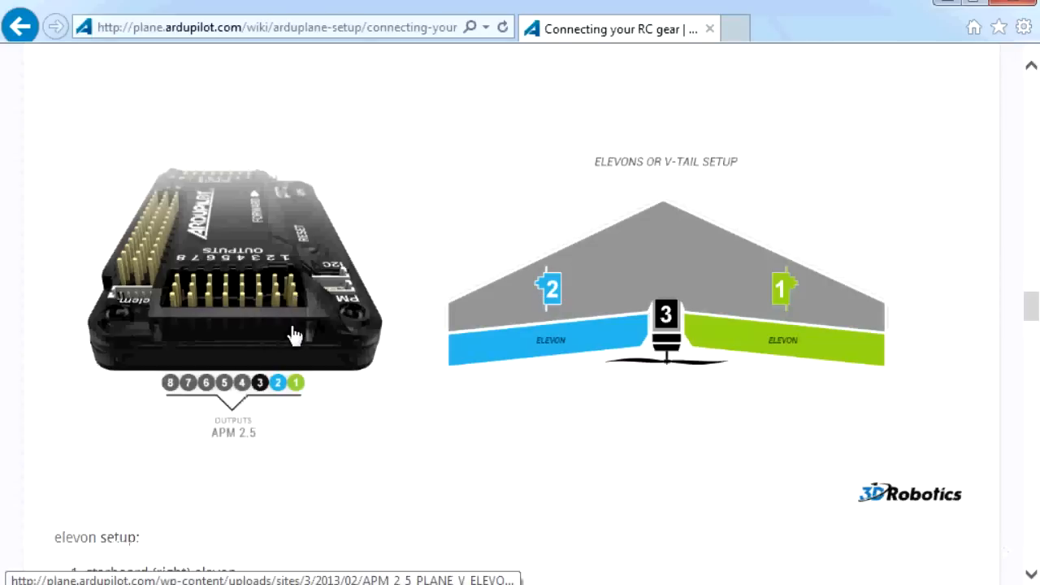
pyautogui.moveTo(324, 316)
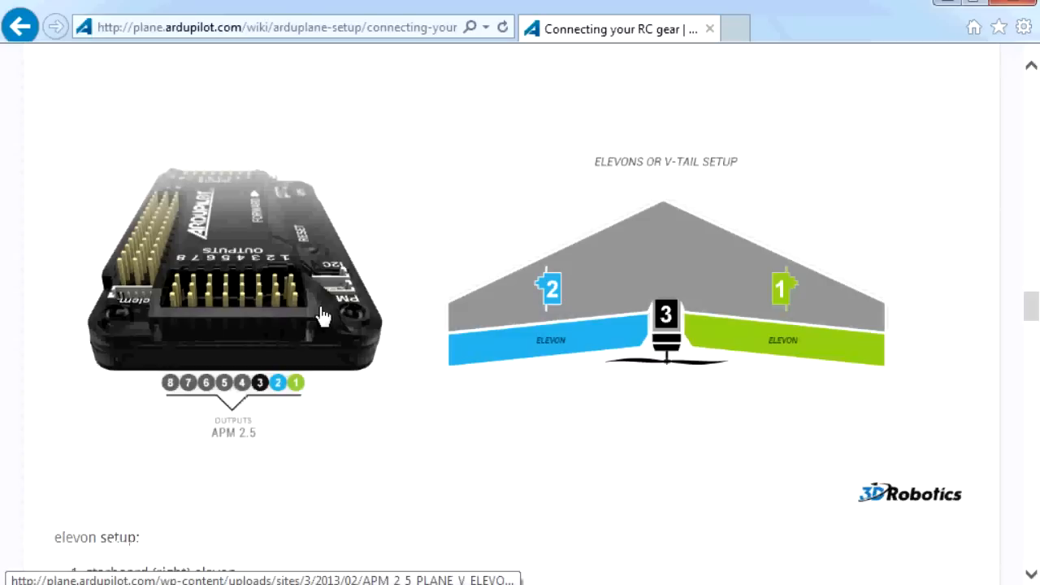
pyautogui.moveTo(838, 312)
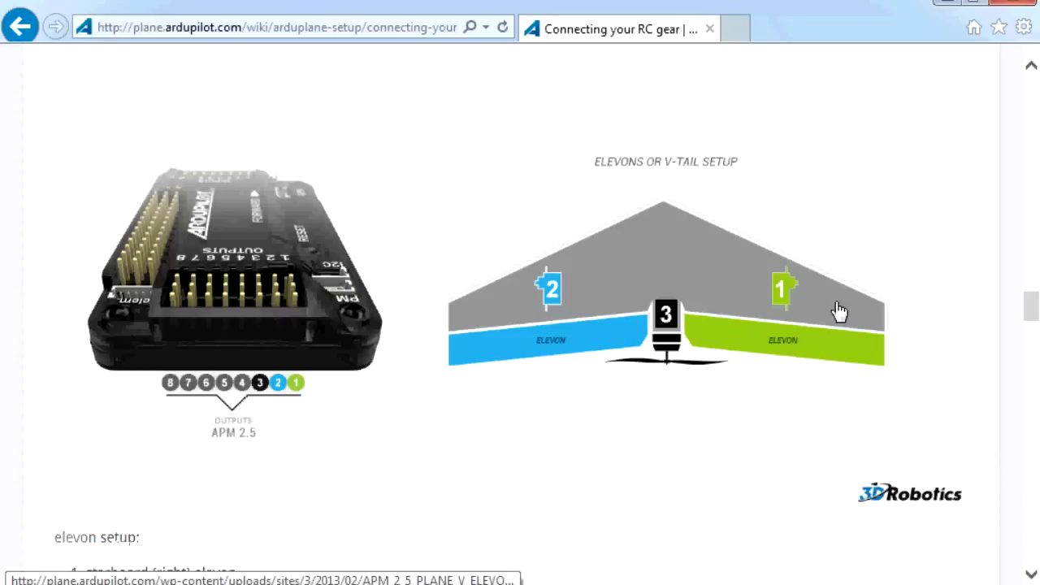
pyautogui.moveTo(426, 366)
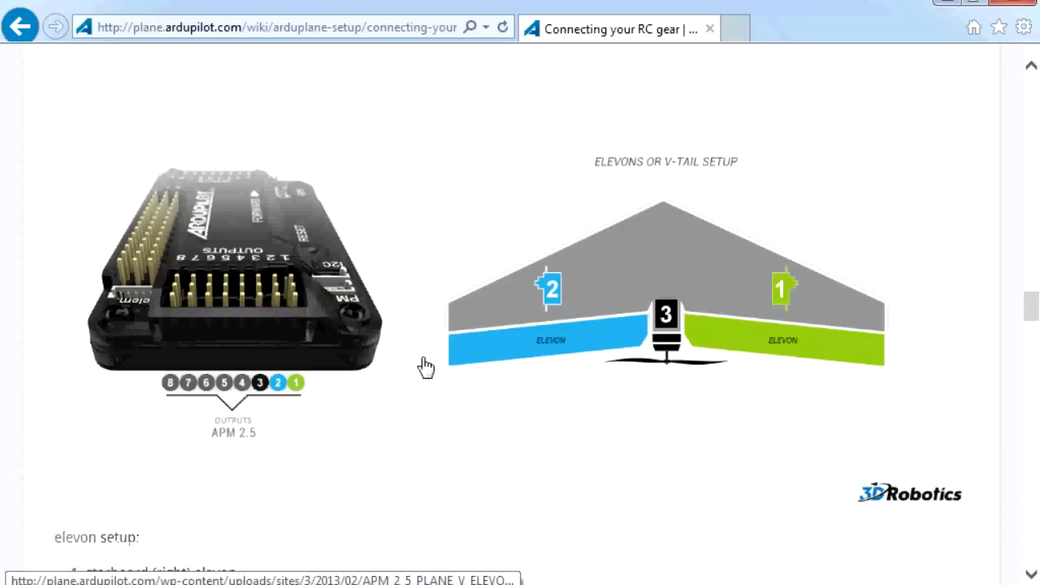
pyautogui.moveTo(823, 354)
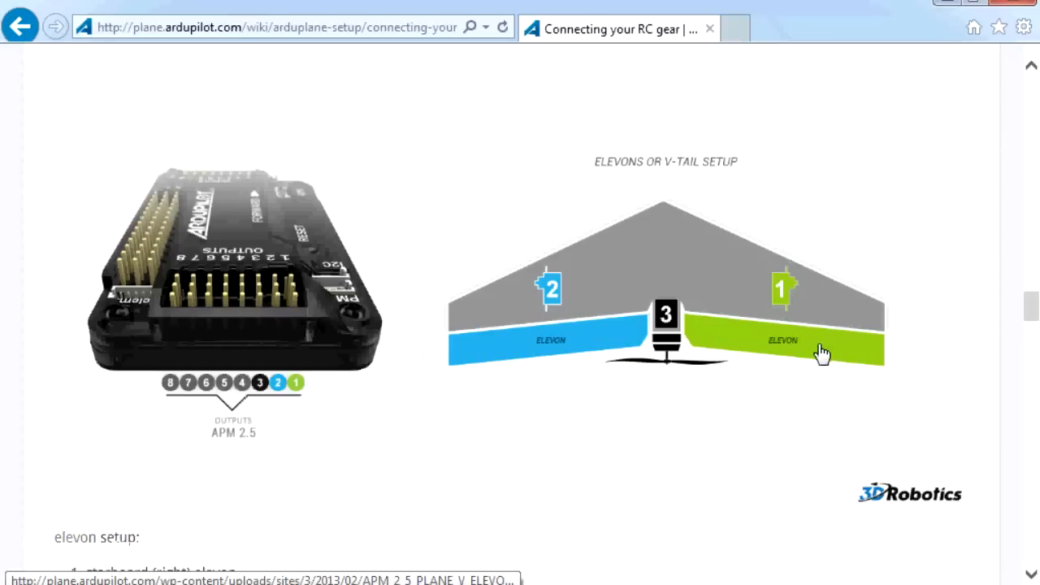
pyautogui.moveTo(690, 358)
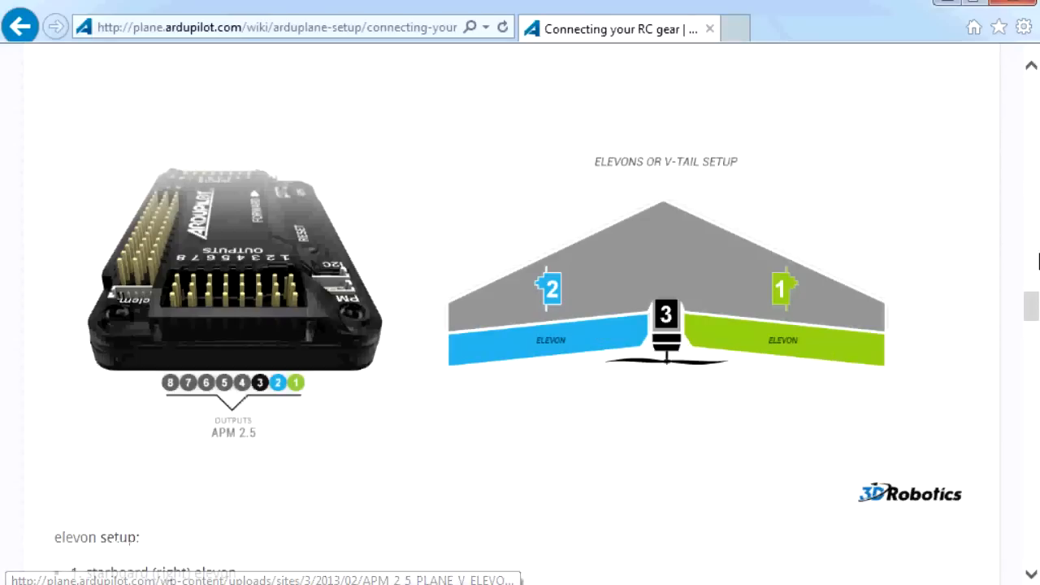
pyautogui.scroll(-3)
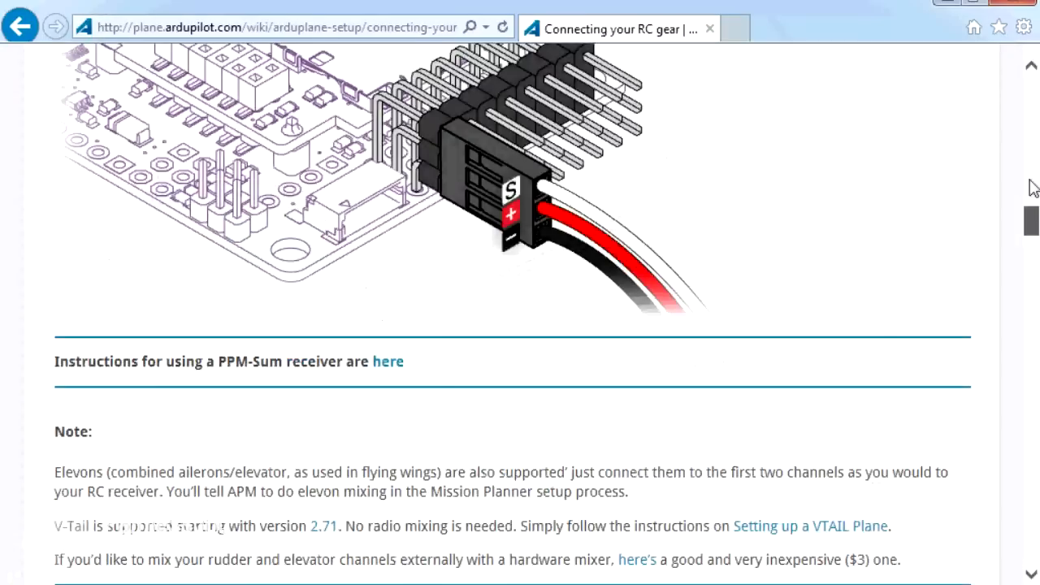
pyautogui.scroll(3)
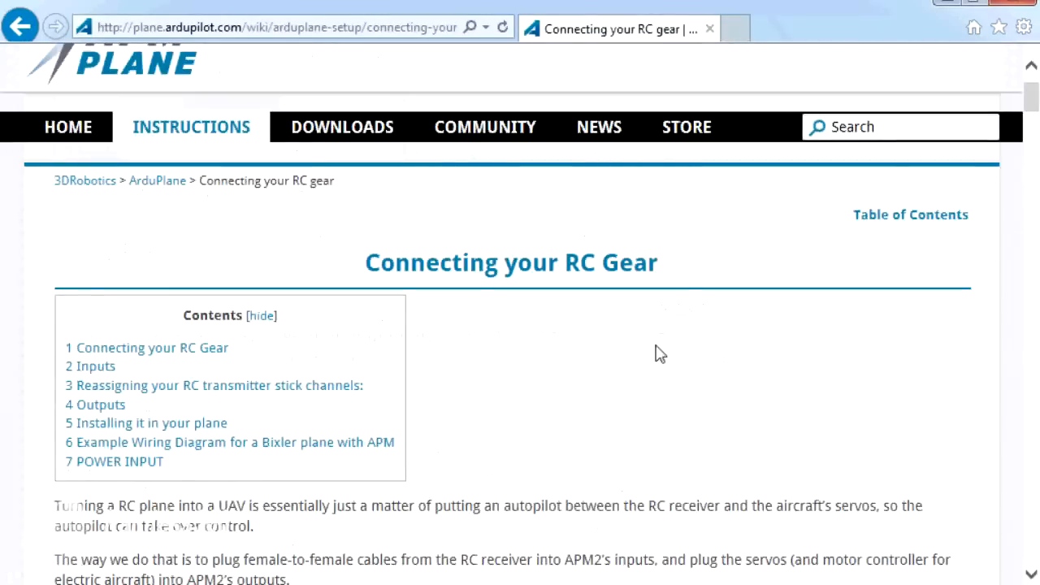